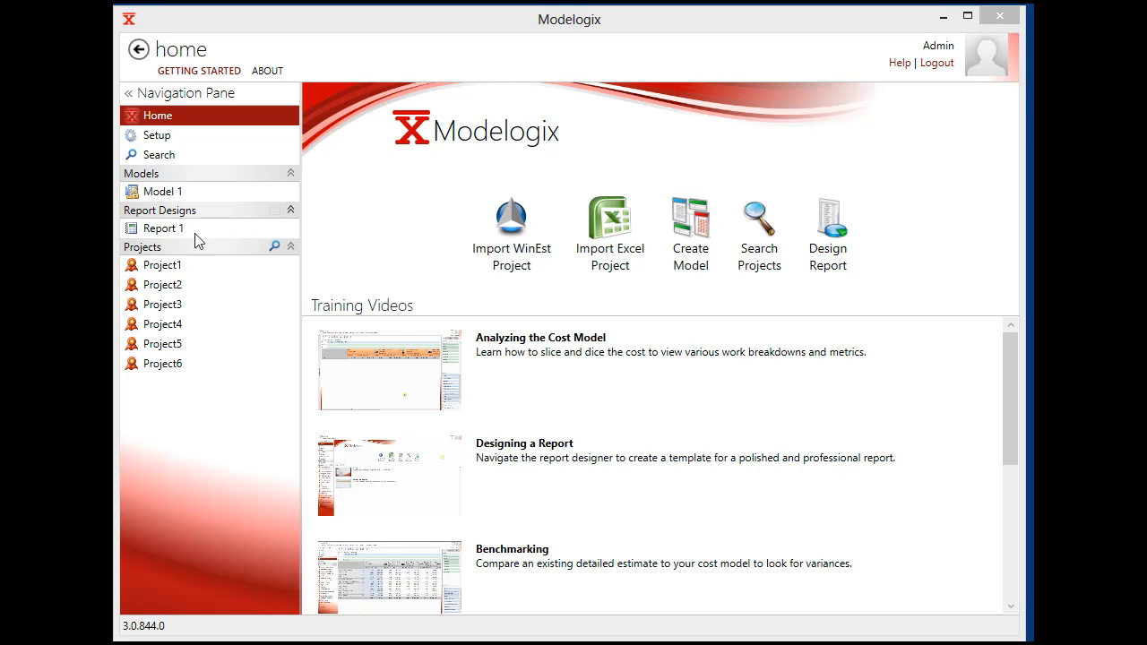
mouse_move(161, 264)
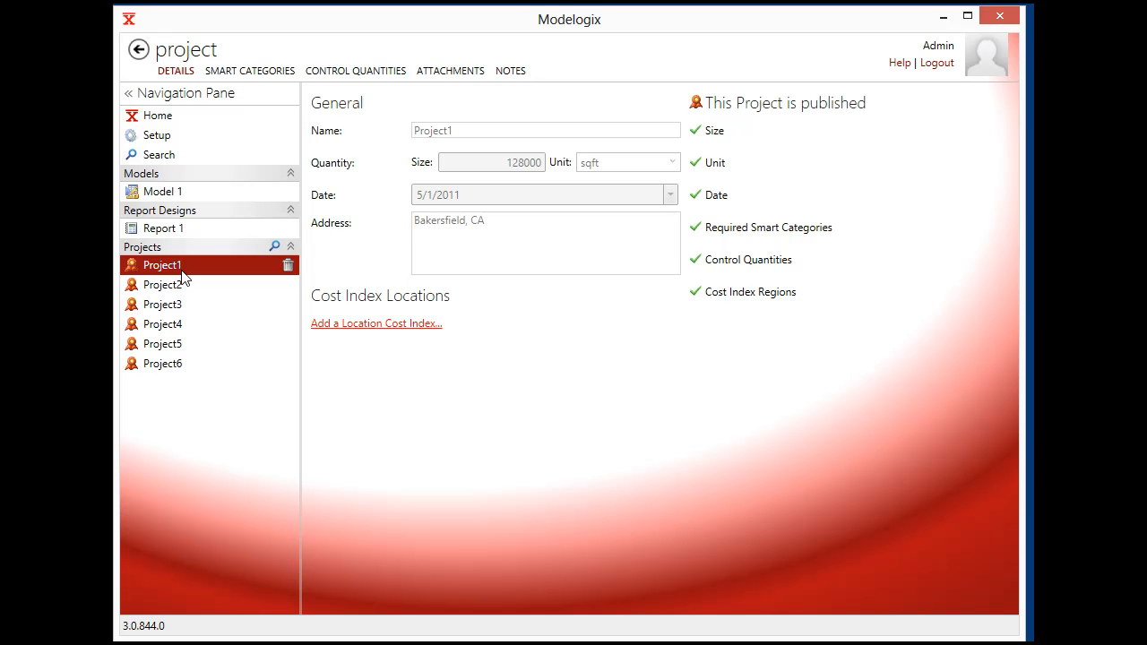
Show the project map and results table of all six California projects.
left_click(160, 154)
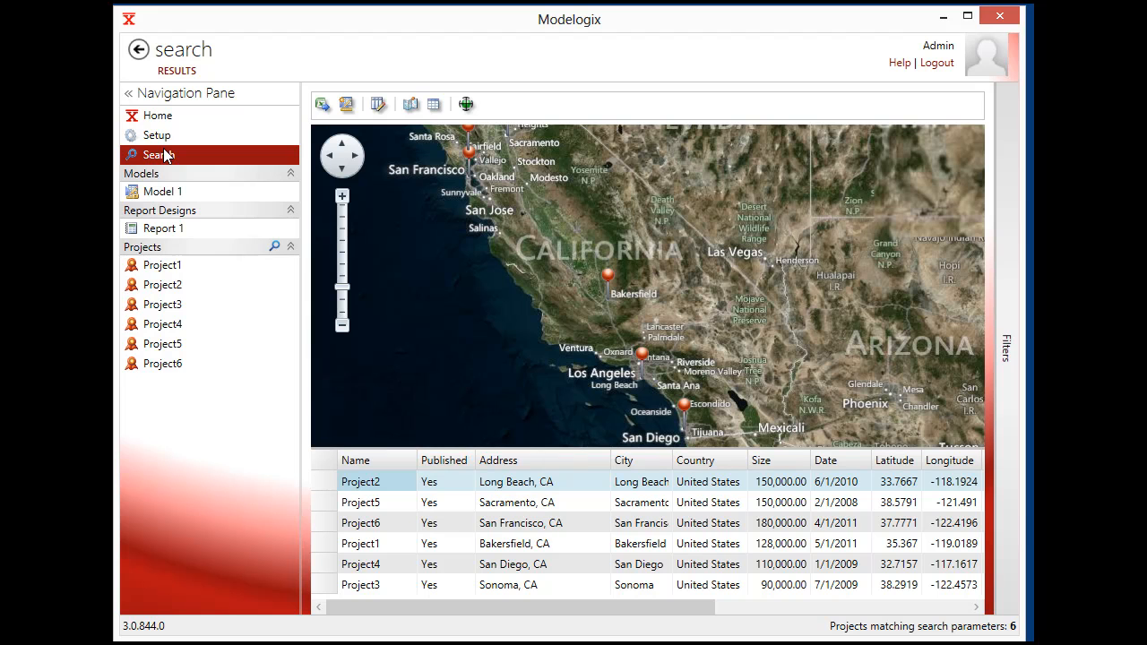
mouse_move(275, 173)
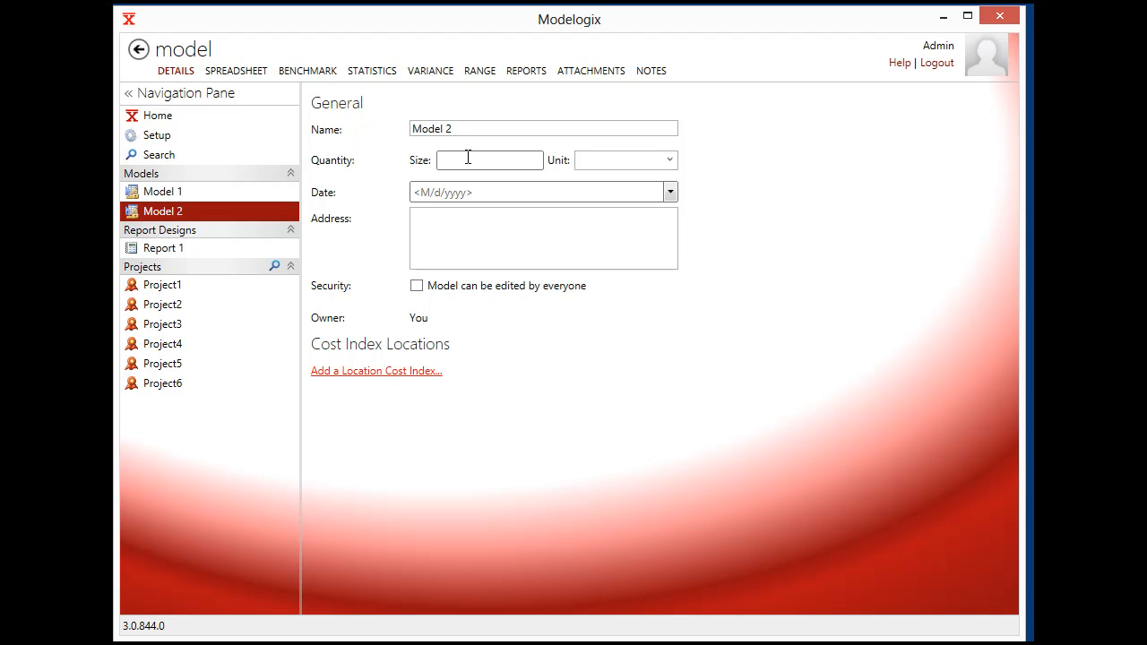
Enter size 100000 sqft, date 8/19/2013 and address Fresno, CA on Model 2 Details.
type("100000")
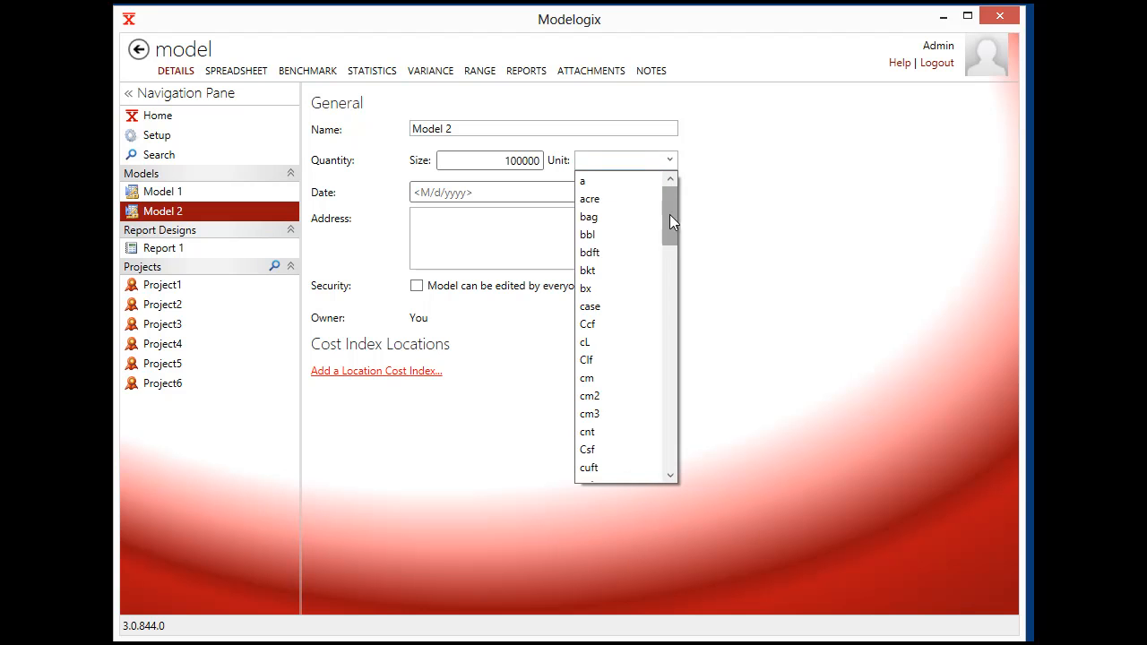
scroll("down", 3)
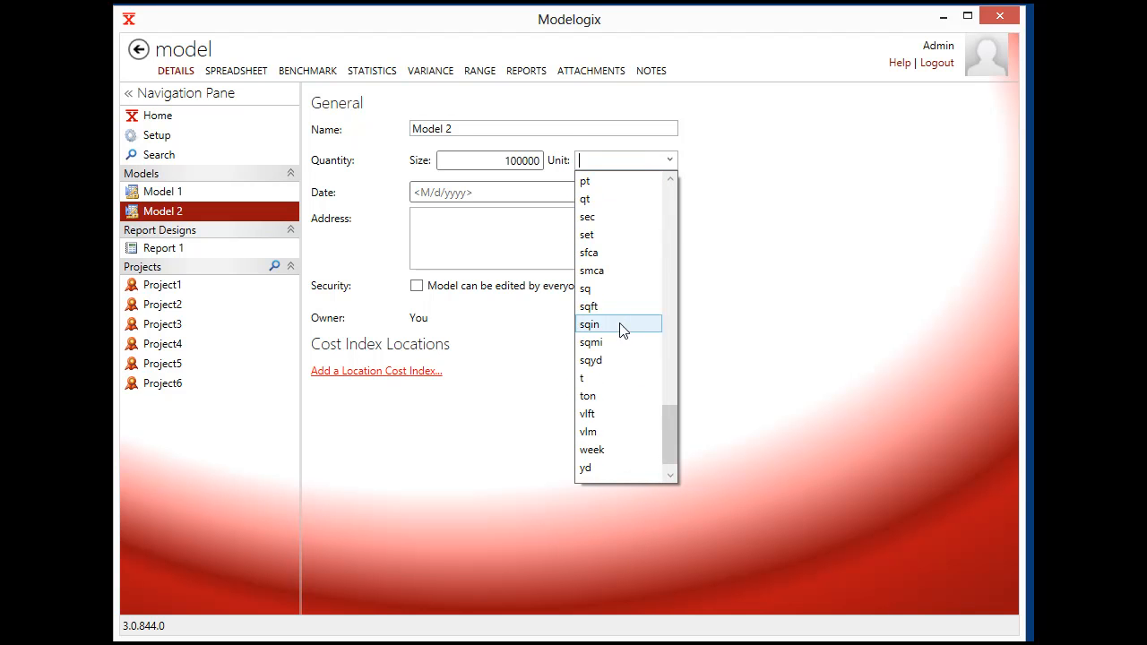
left_click(589, 307)
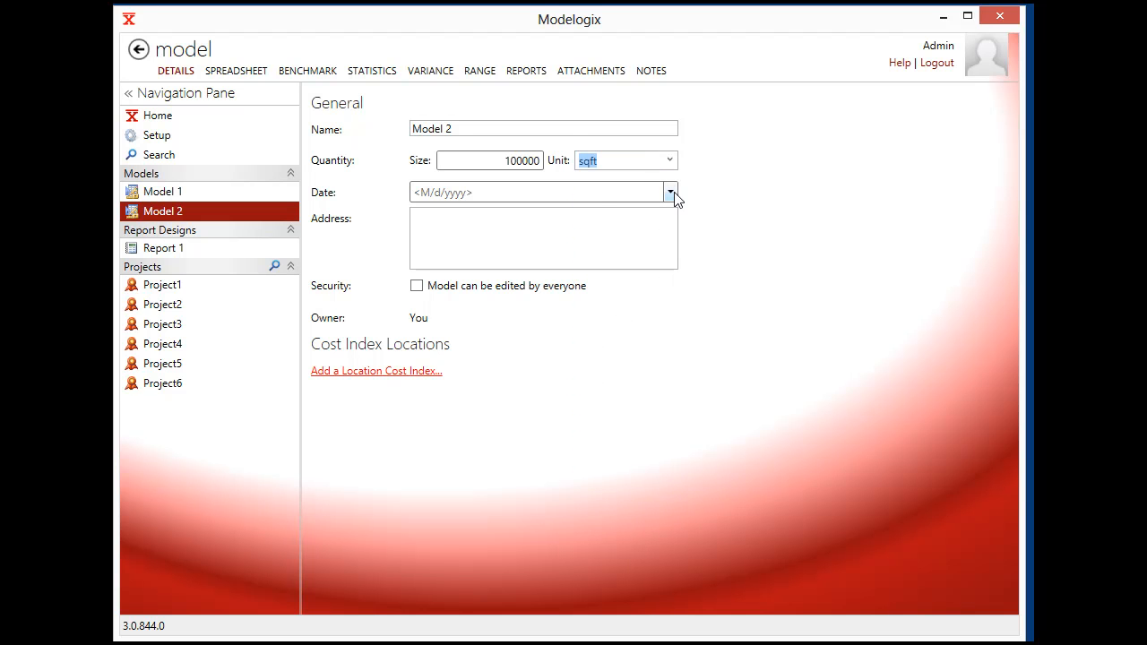
left_click(670, 191)
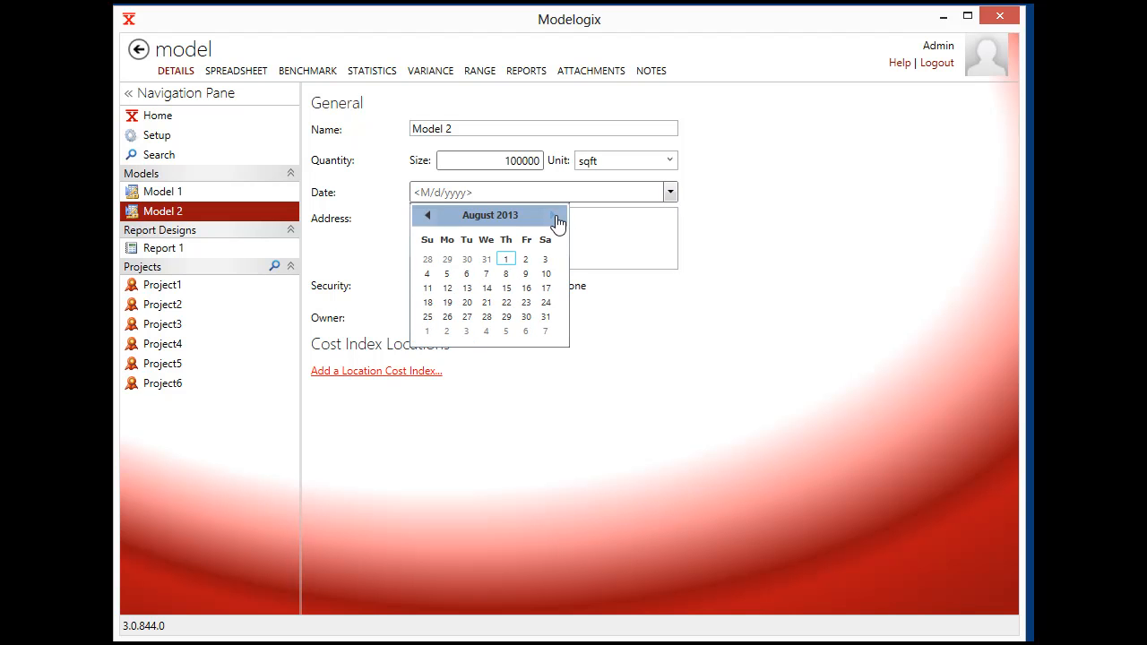
left_click(446, 302)
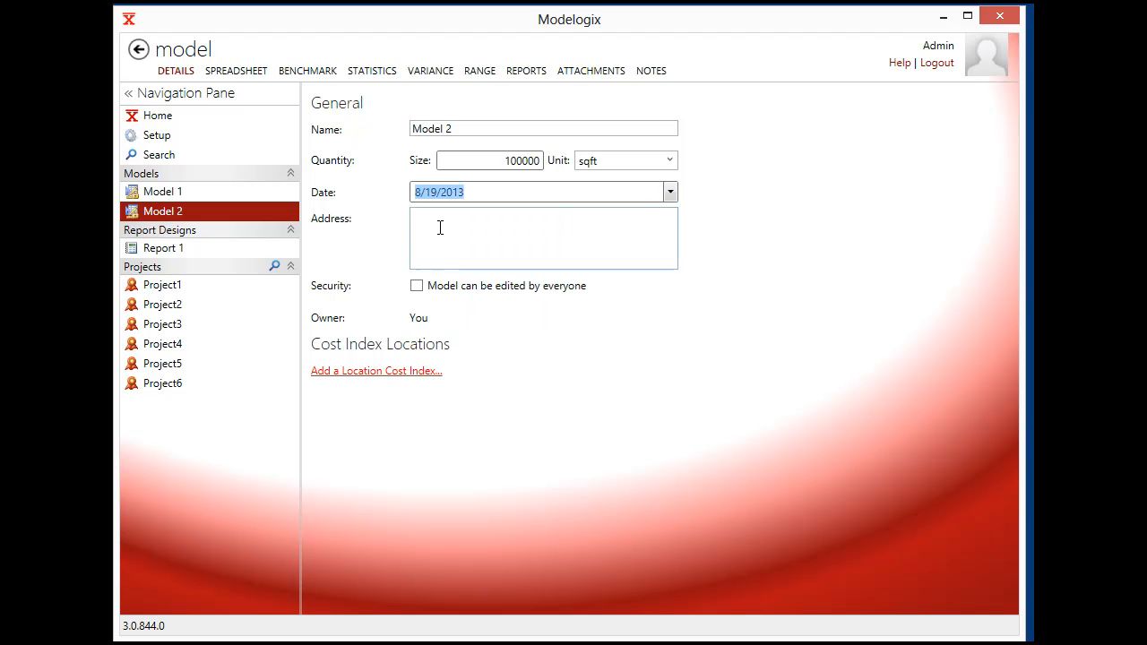
type("Fresno, CA")
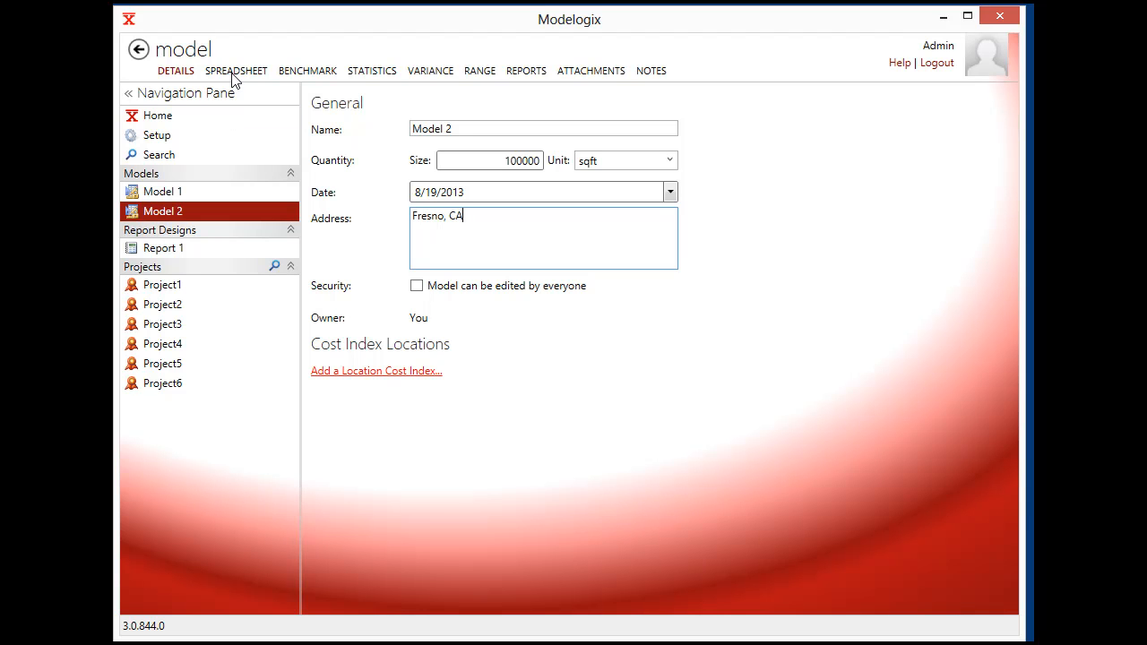
Add Project1, Project2 and Project3 as comparison columns in Model 2's spreadsheet.
left_click(235, 71)
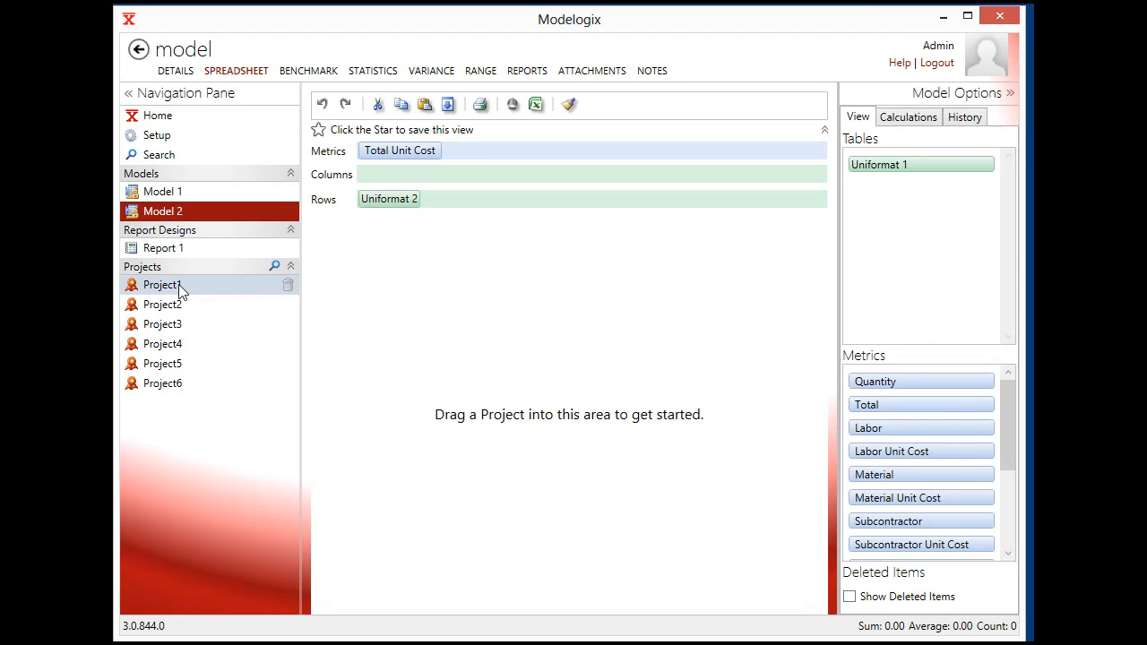
left_click(162, 284)
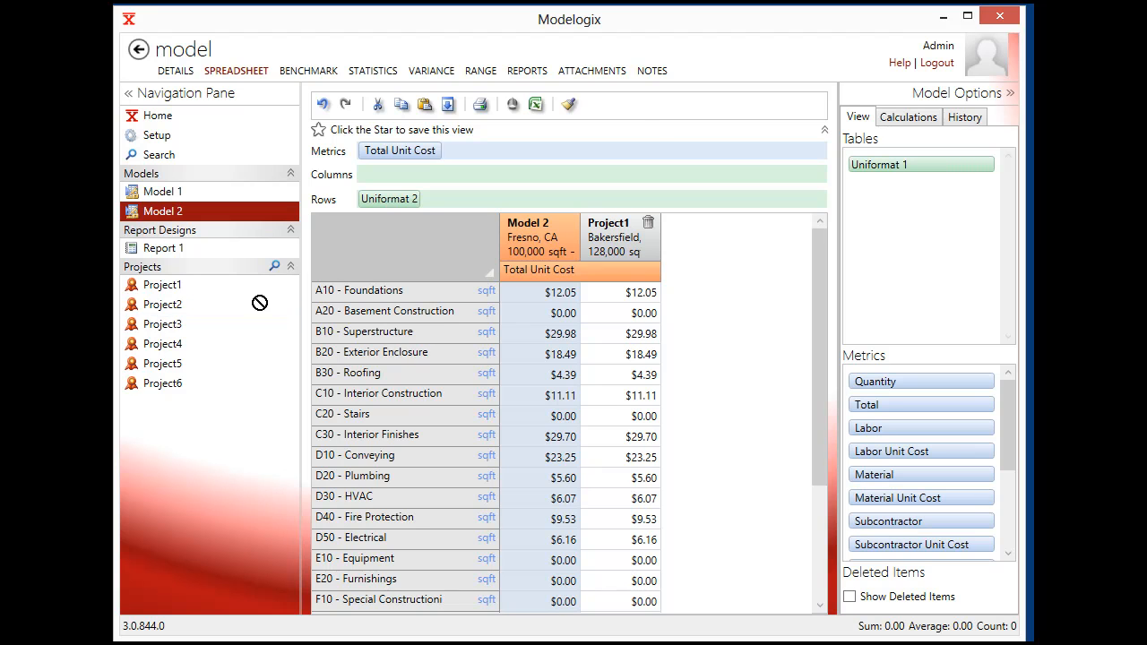
left_click(162, 324)
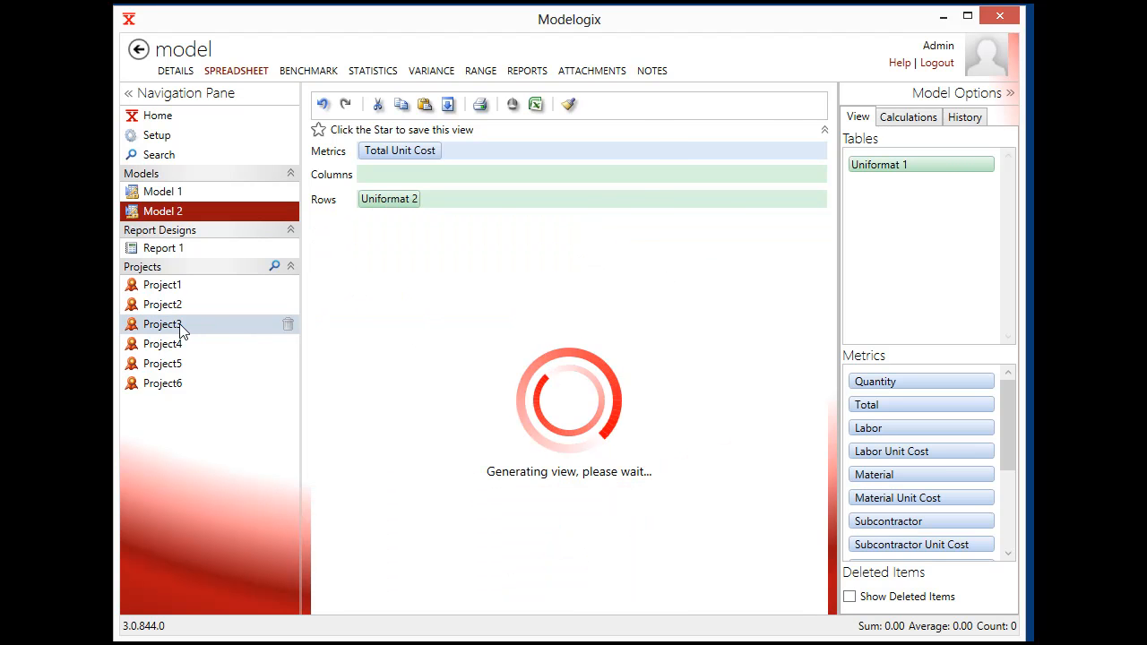
mouse_move(751, 283)
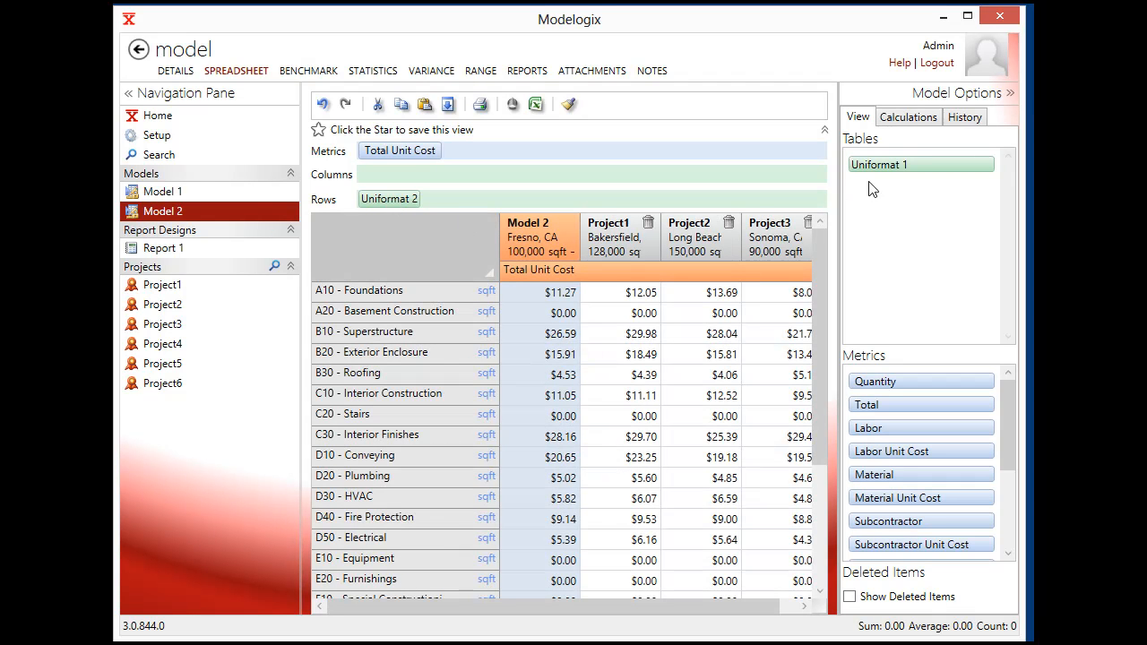
Adjust the row grouping, then collapse the Model Options tables and metrics pane.
left_click_drag(921, 164, 455, 198)
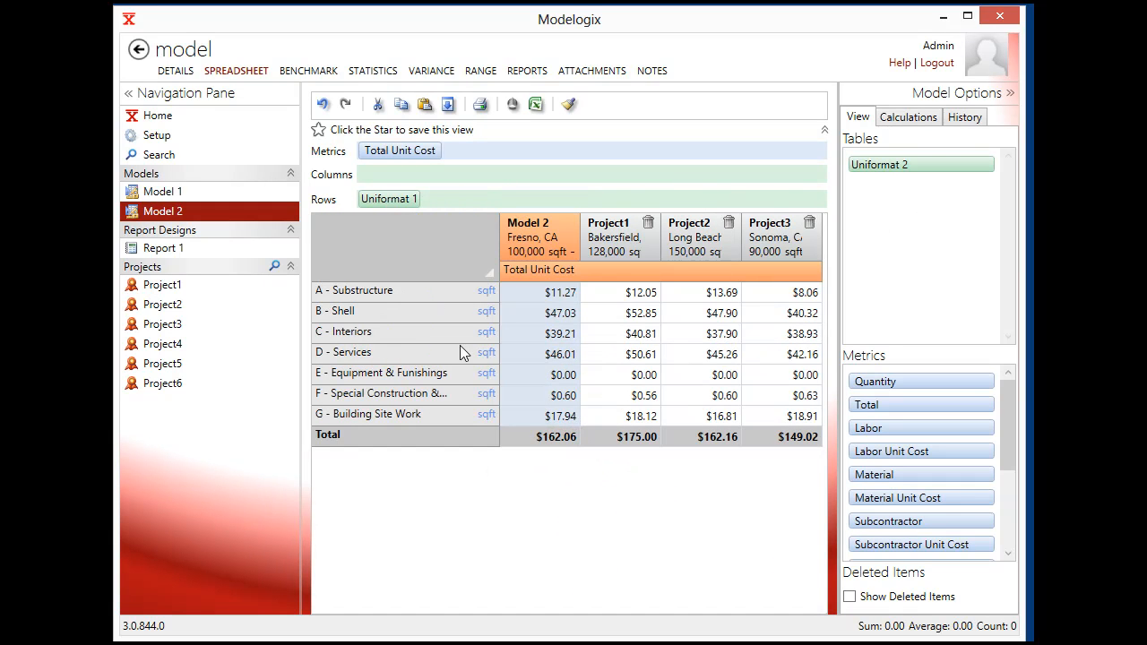
mouse_move(775, 252)
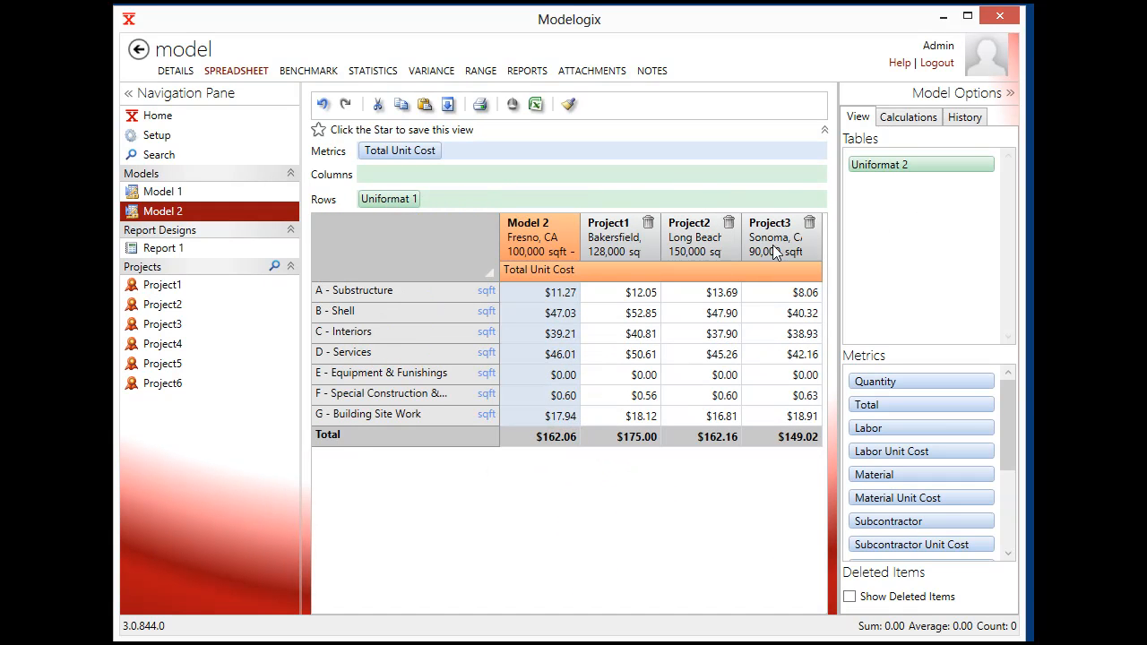
mouse_move(955, 108)
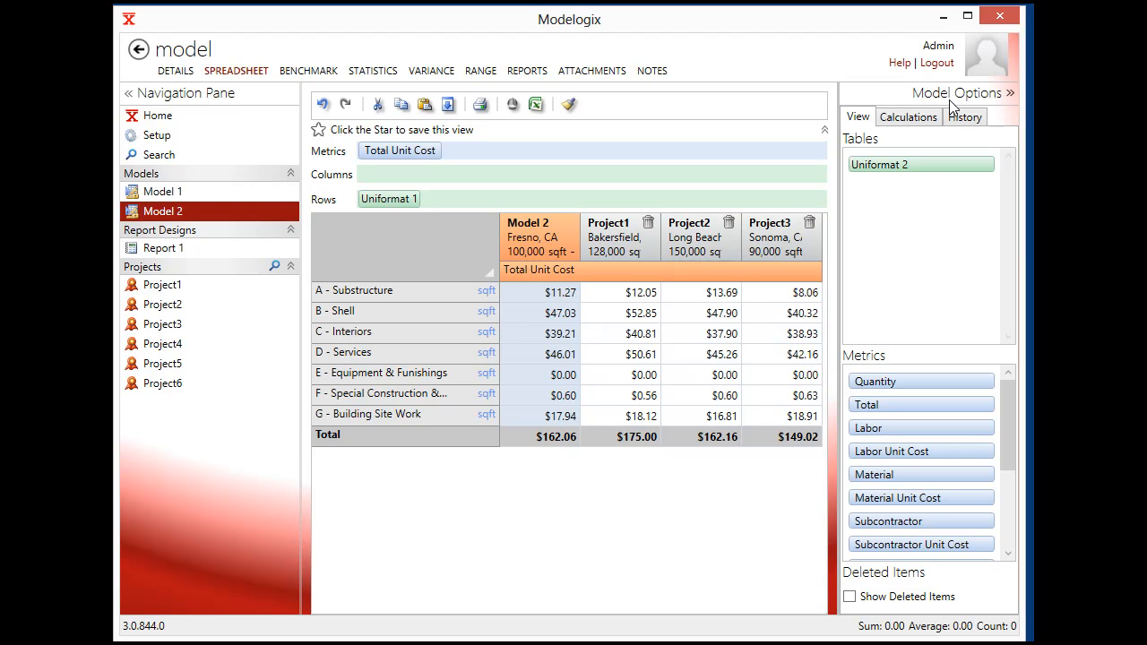
mouse_move(600, 320)
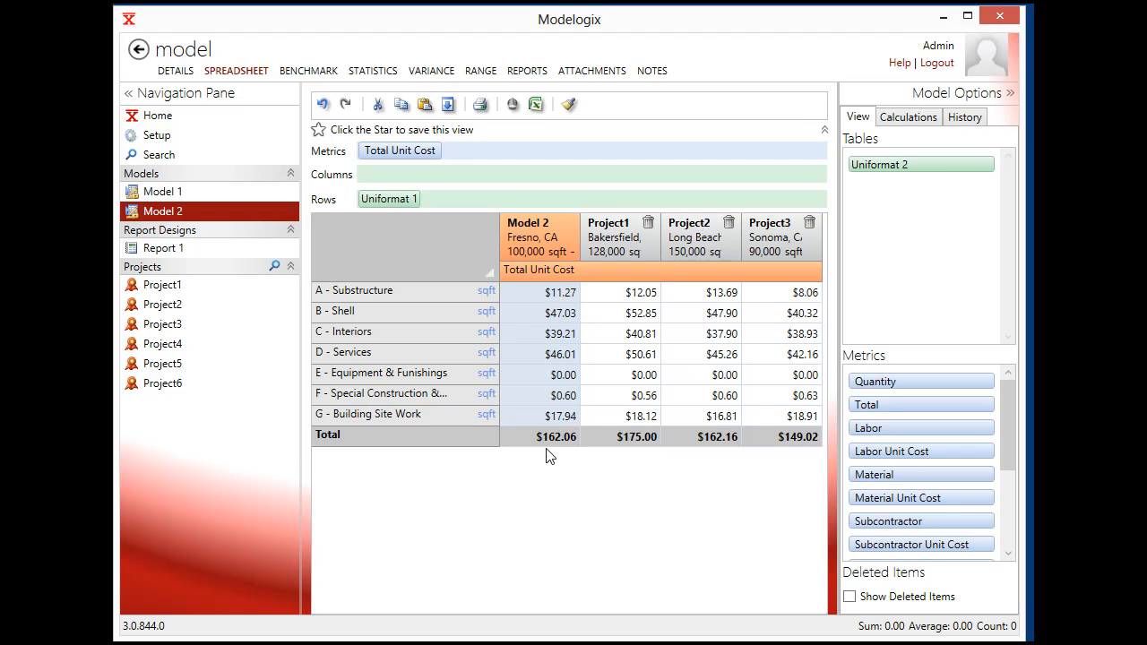
mouse_move(557, 453)
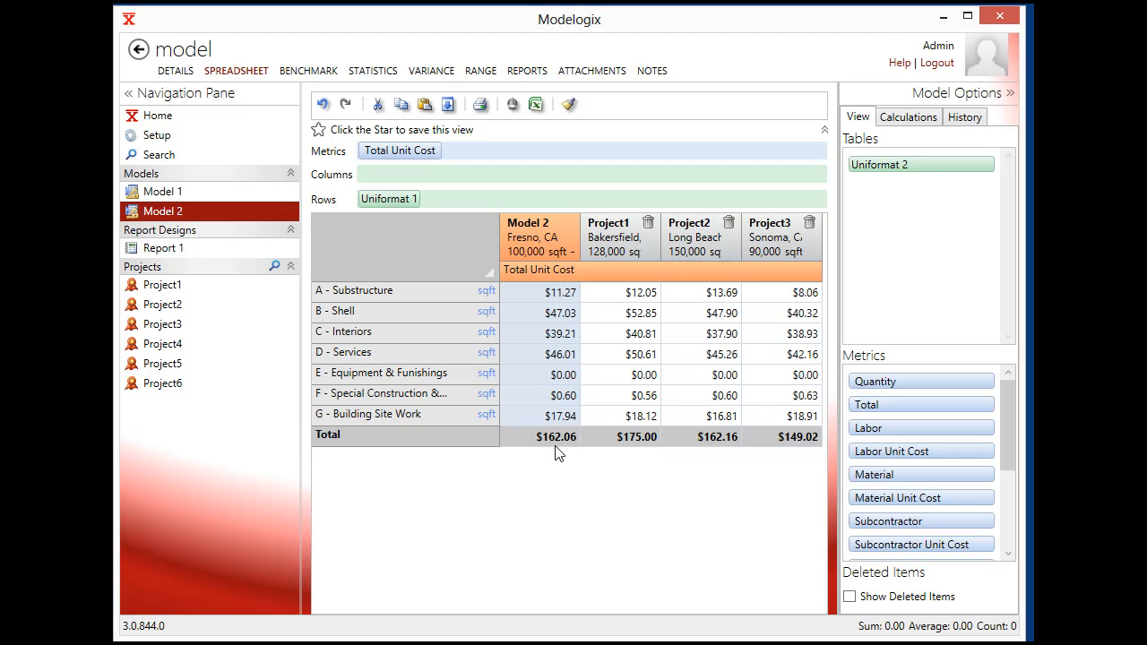
mouse_move(874, 414)
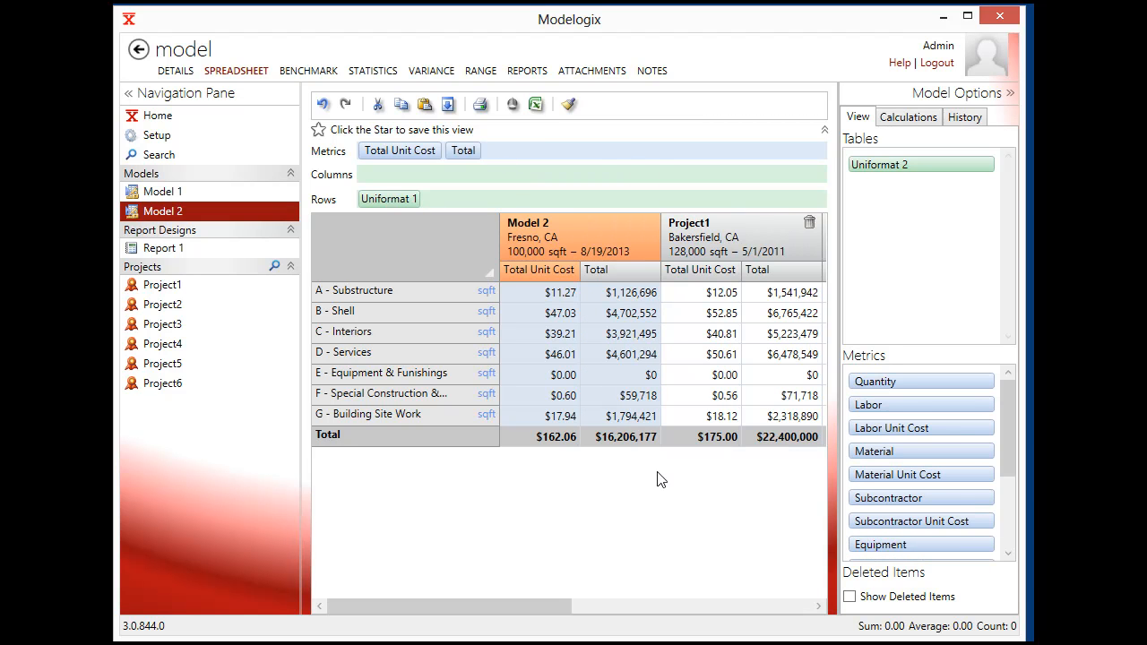
mouse_move(625, 452)
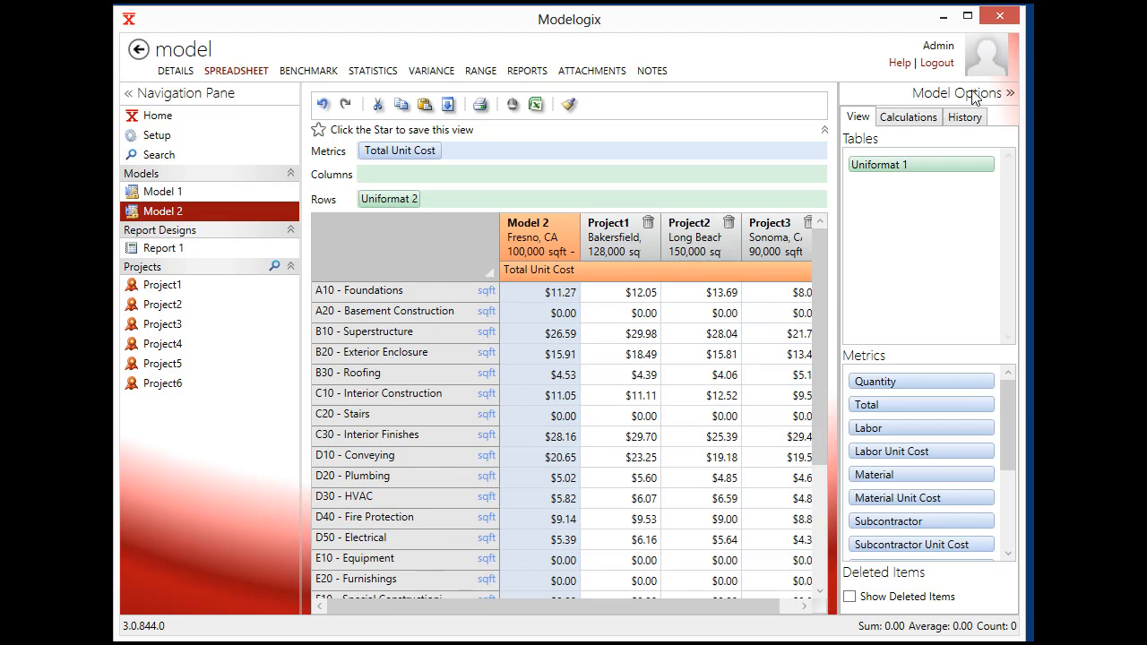
left_click(1006, 93)
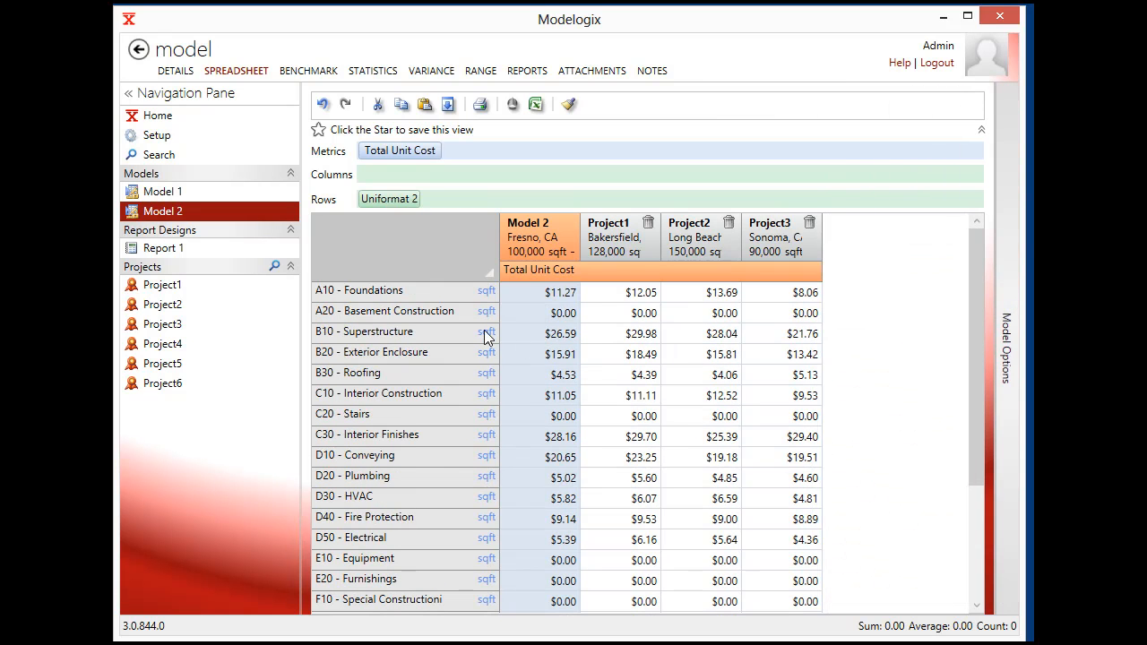
mouse_move(484, 81)
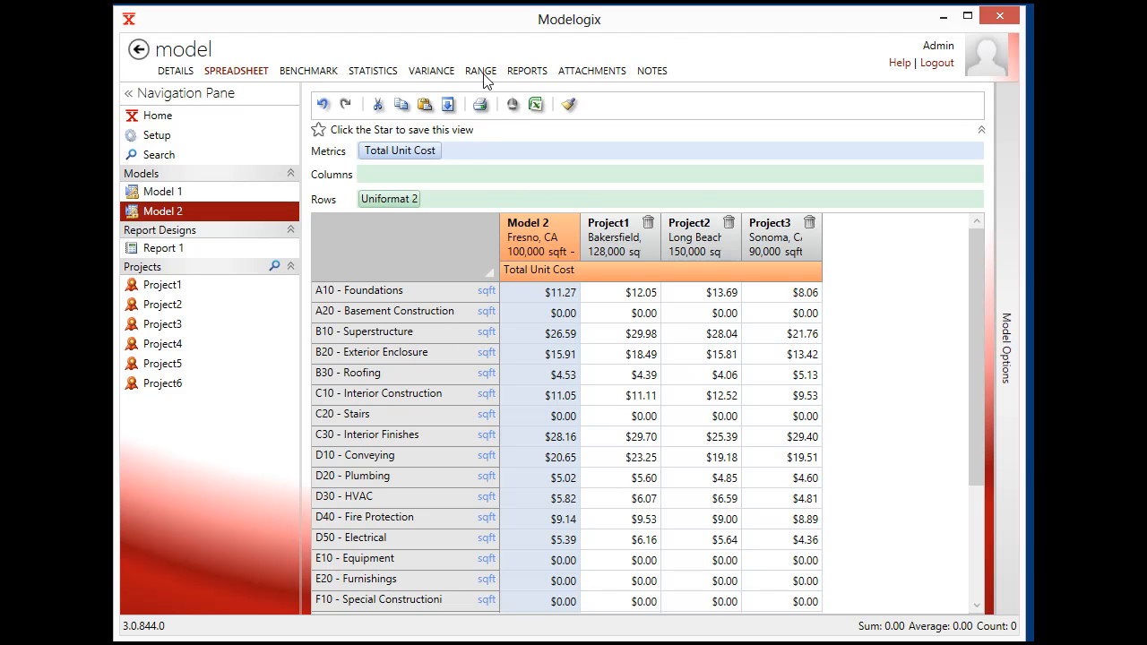
left_click(480, 71)
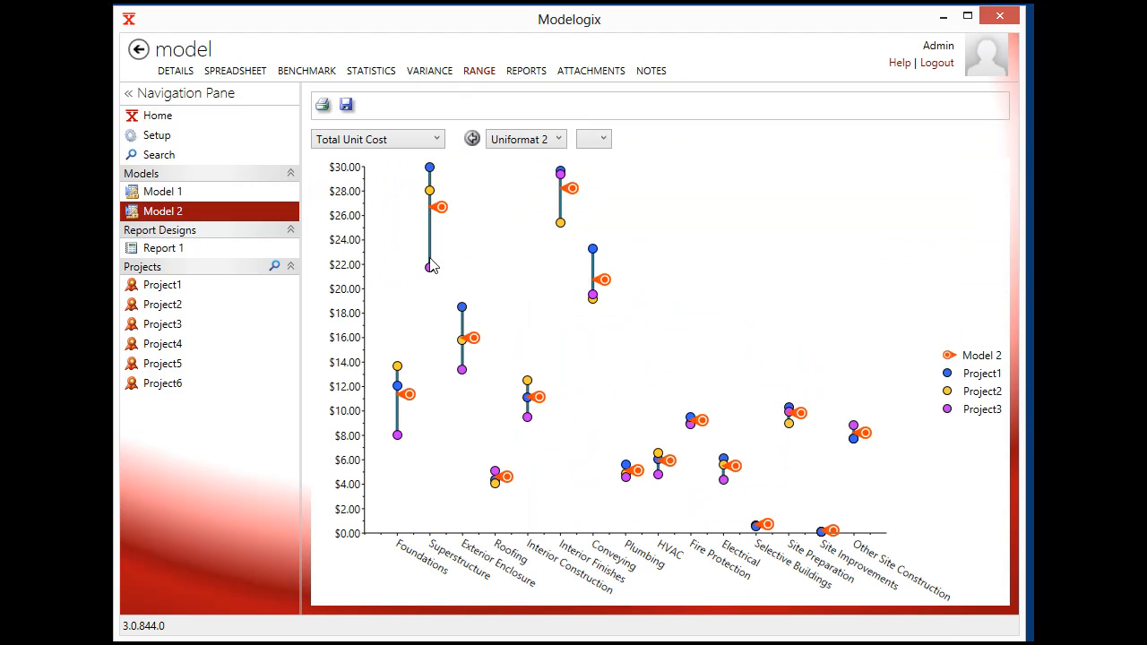
mouse_move(428, 168)
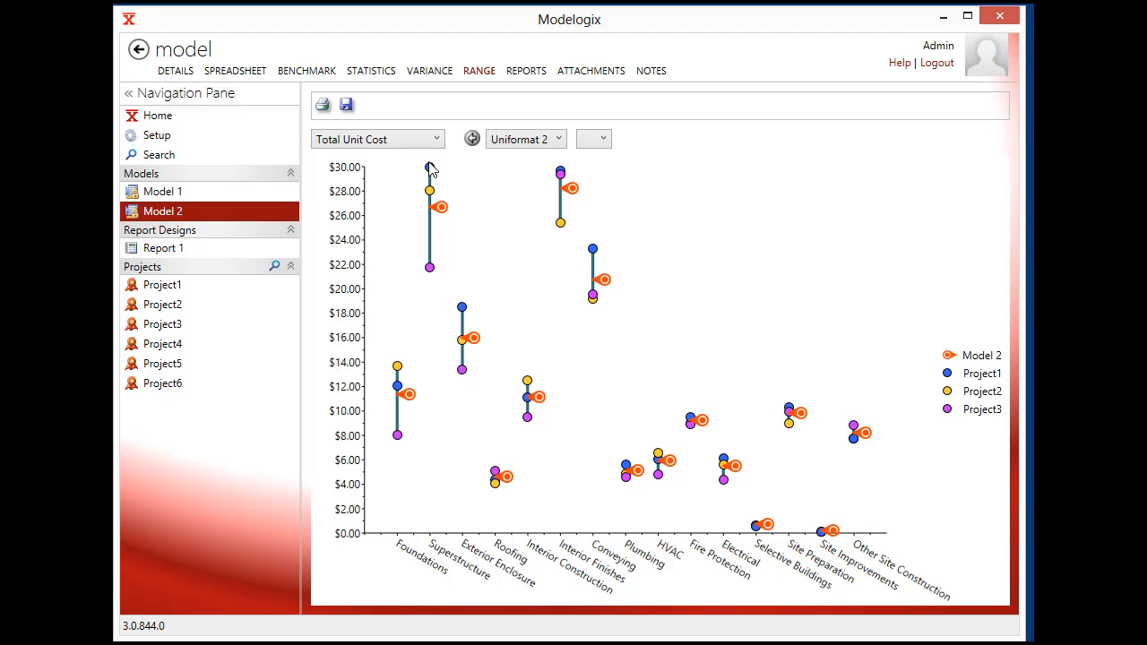
mouse_move(434, 209)
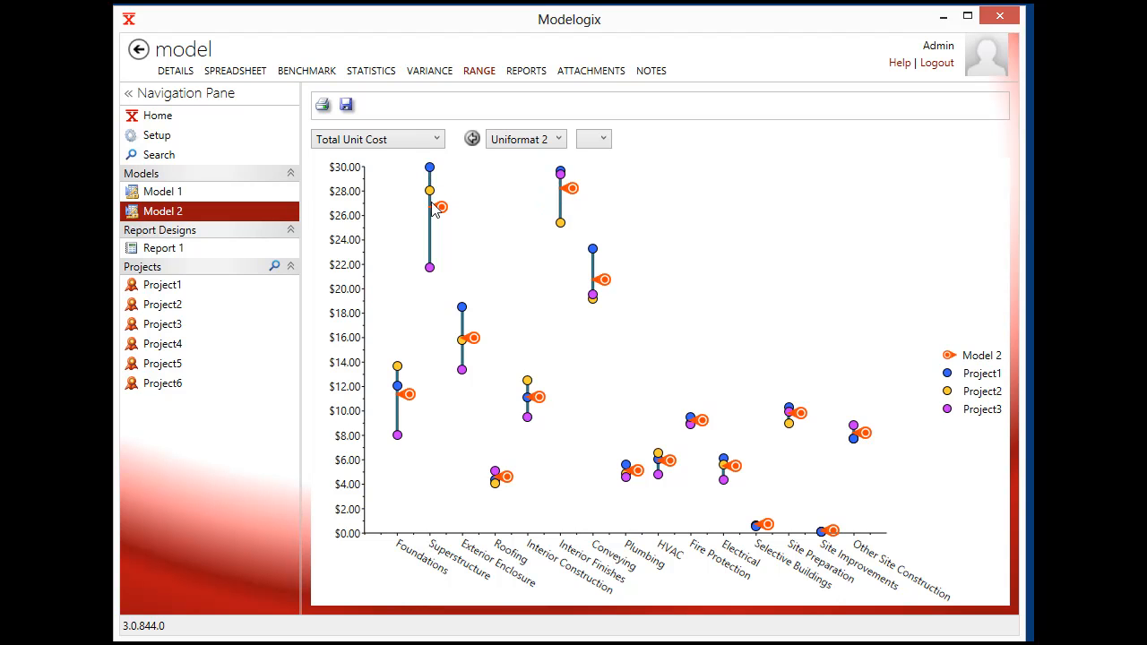
mouse_move(438, 274)
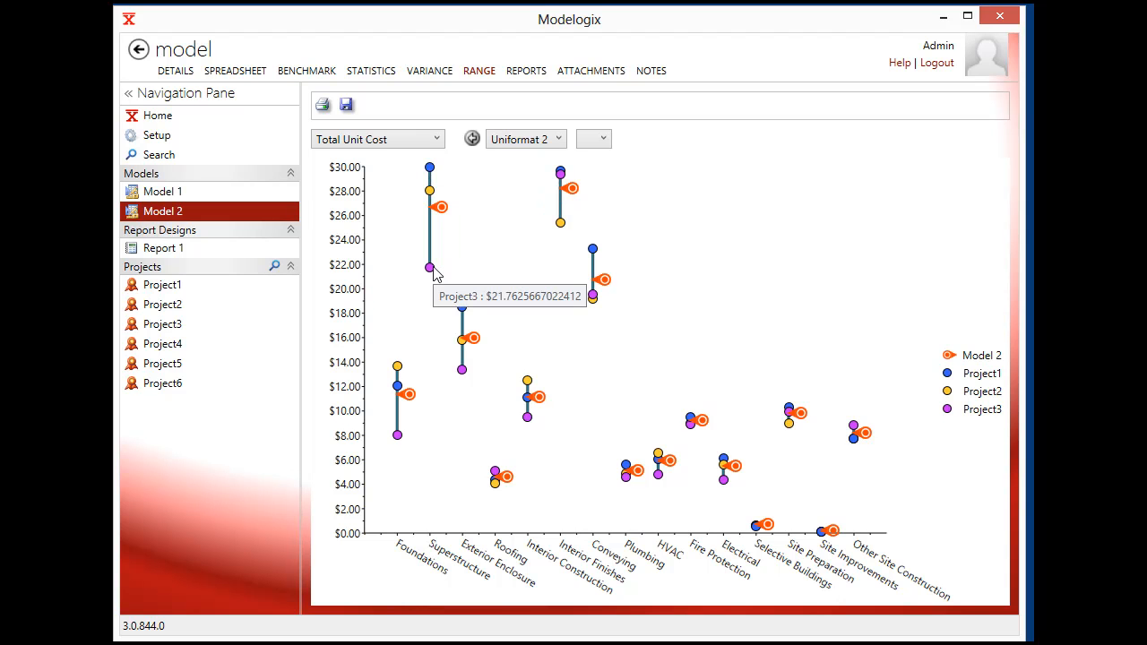
mouse_move(439, 265)
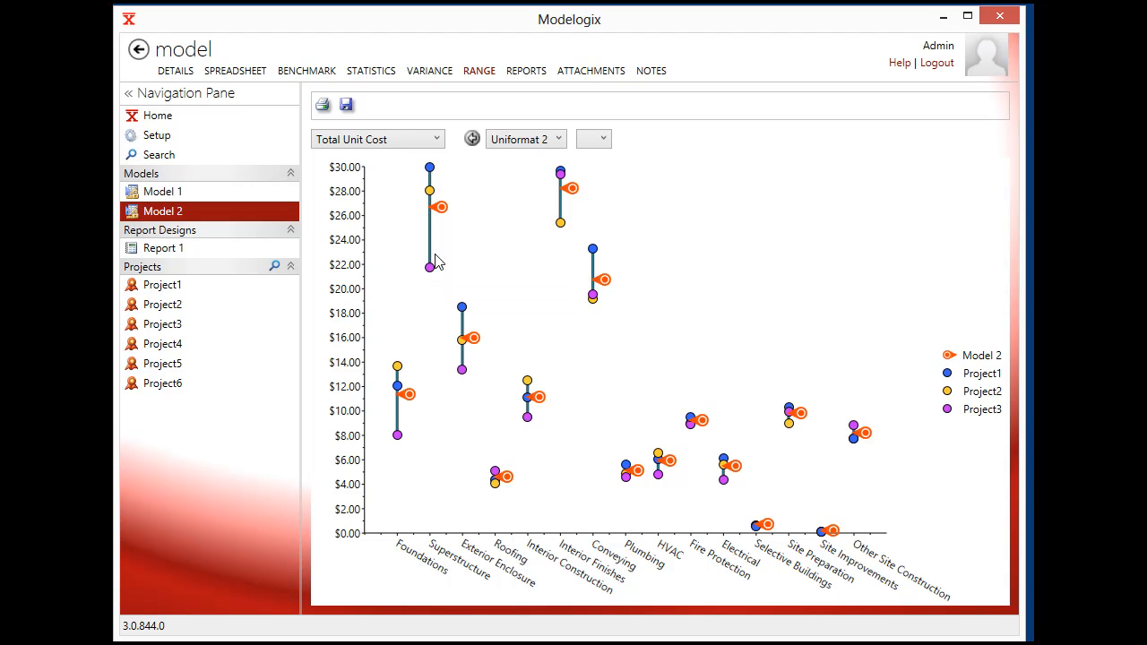
mouse_move(439, 171)
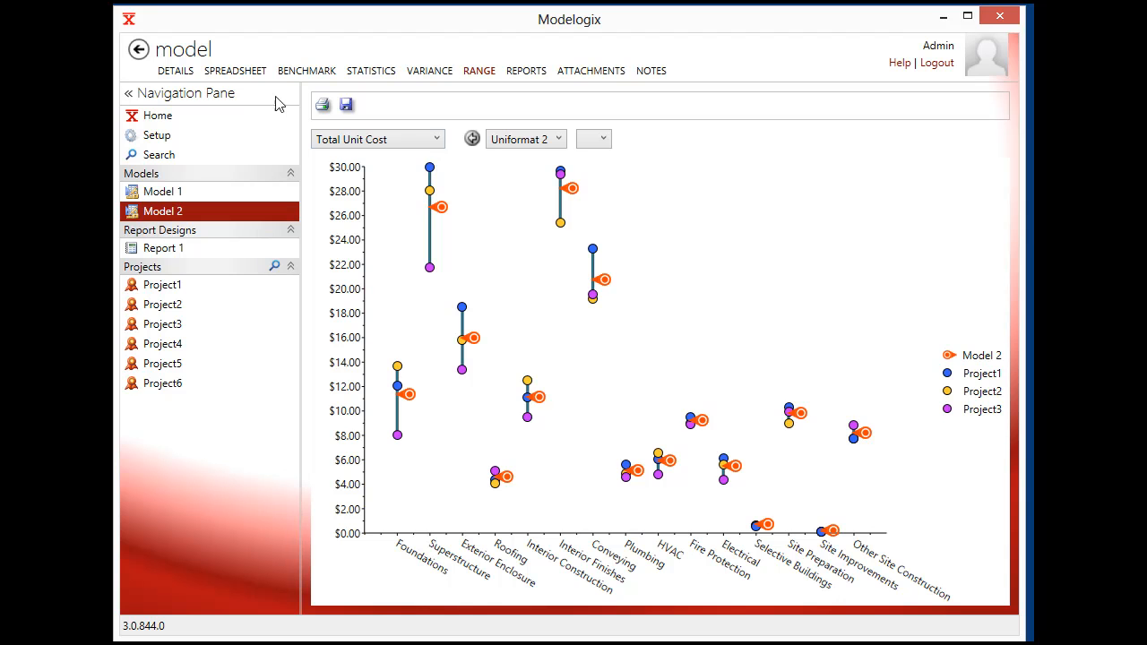
Exclude Project3's B10 Superstructure cost and view the updated range chart.
left_click(235, 71)
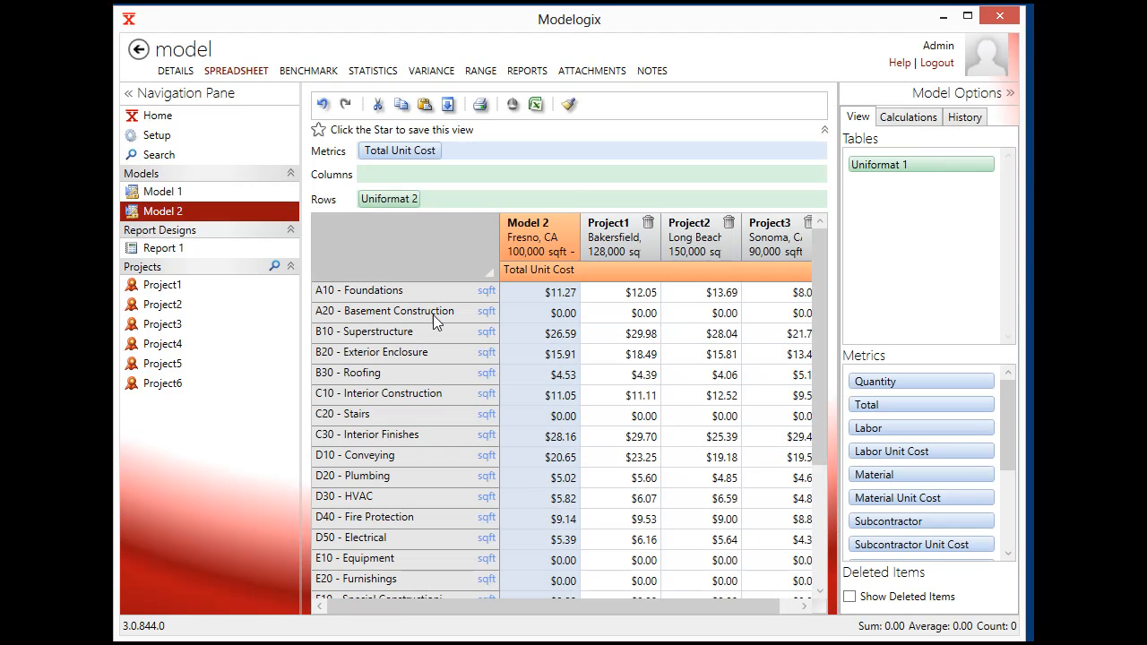
mouse_move(925, 121)
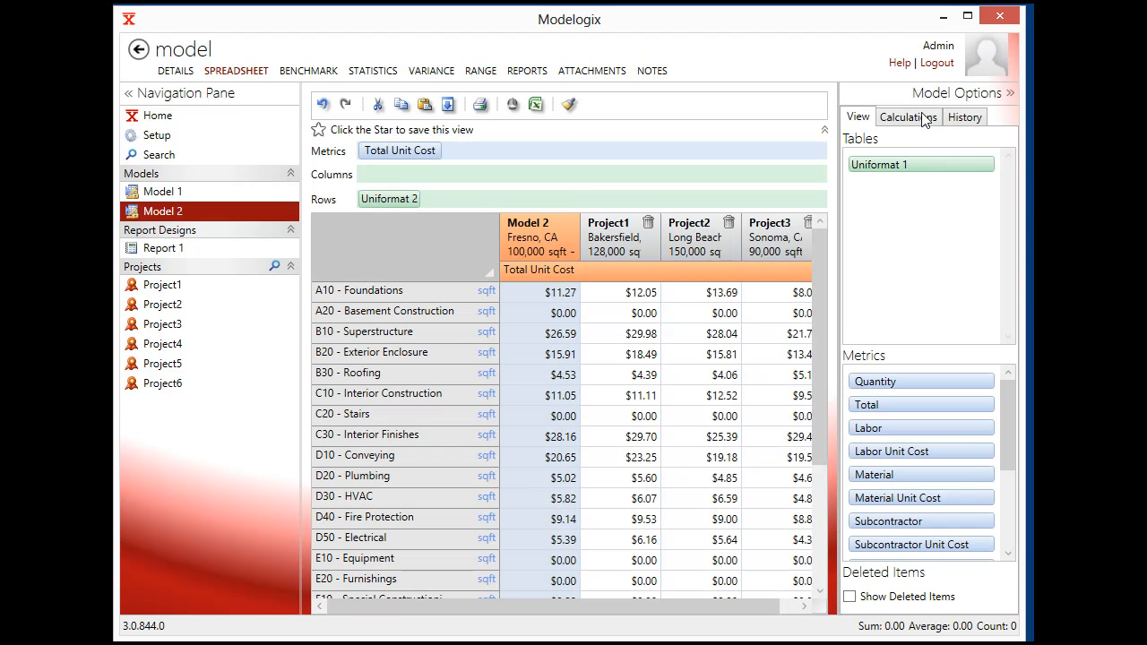
left_click(1010, 92)
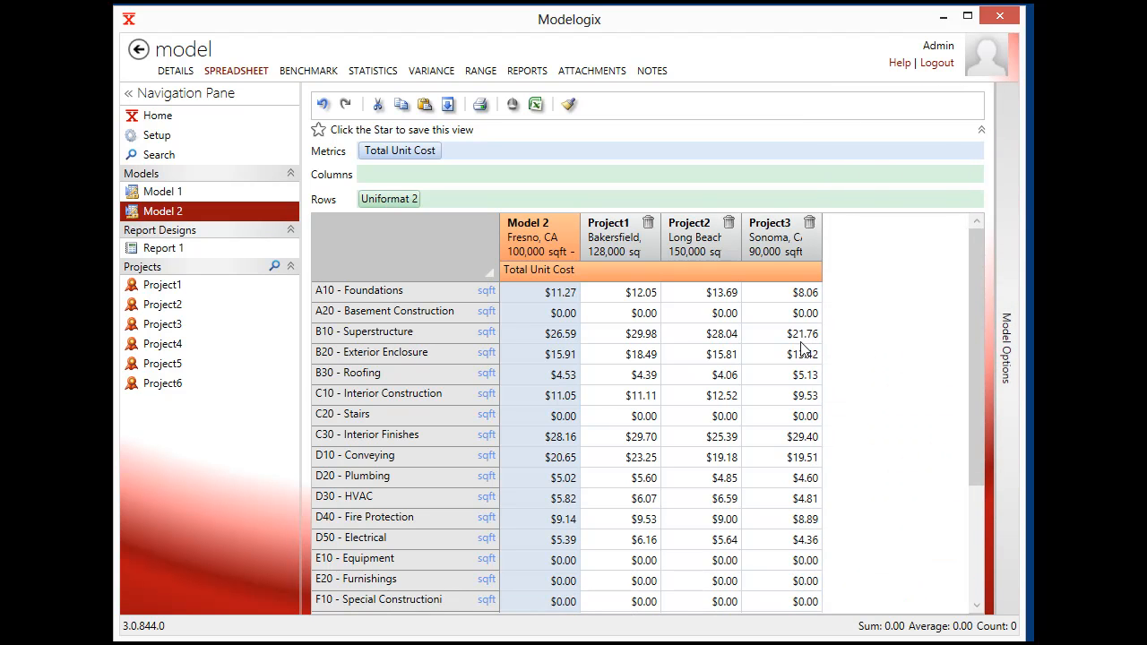
mouse_move(796, 348)
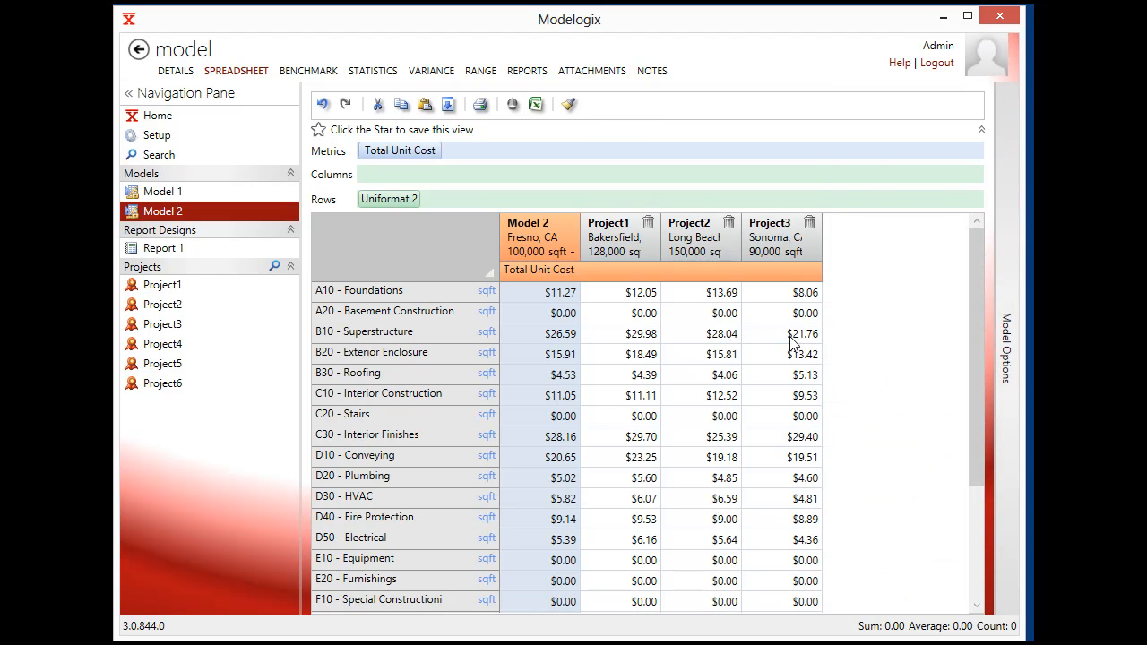
left_click(753, 334)
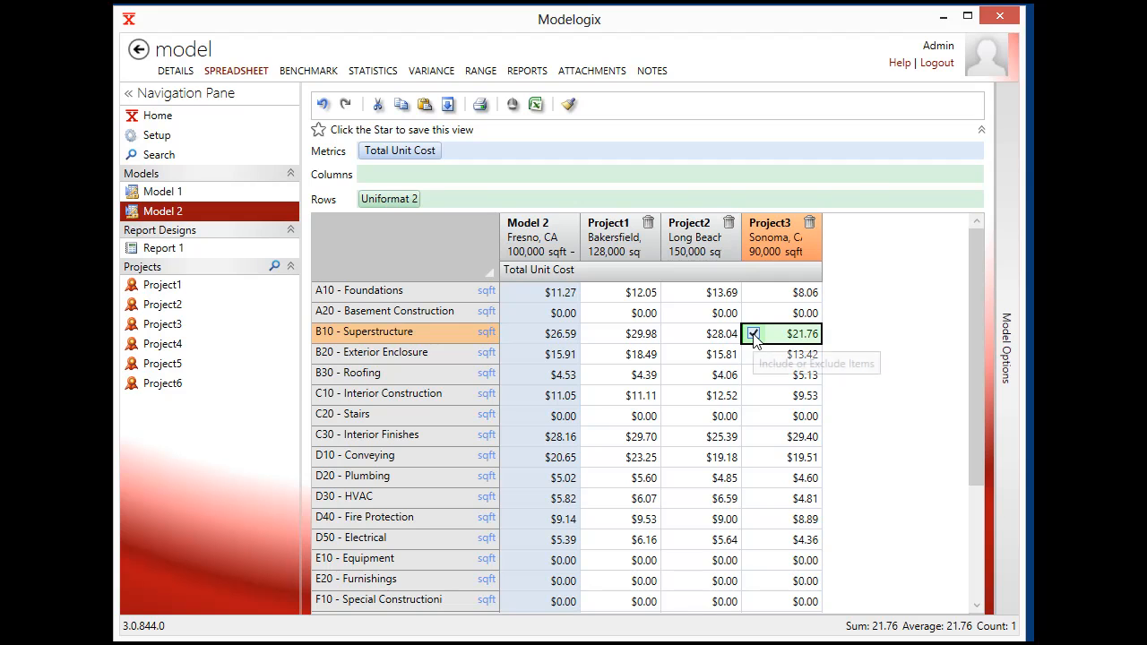
left_click(753, 333)
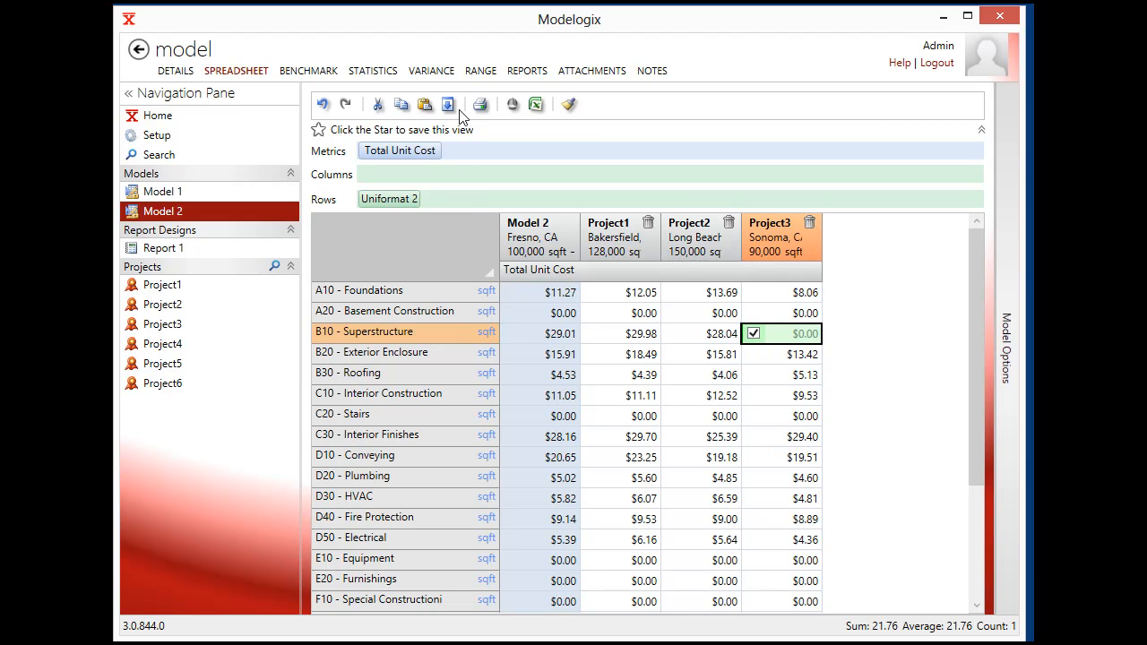
left_click(479, 70)
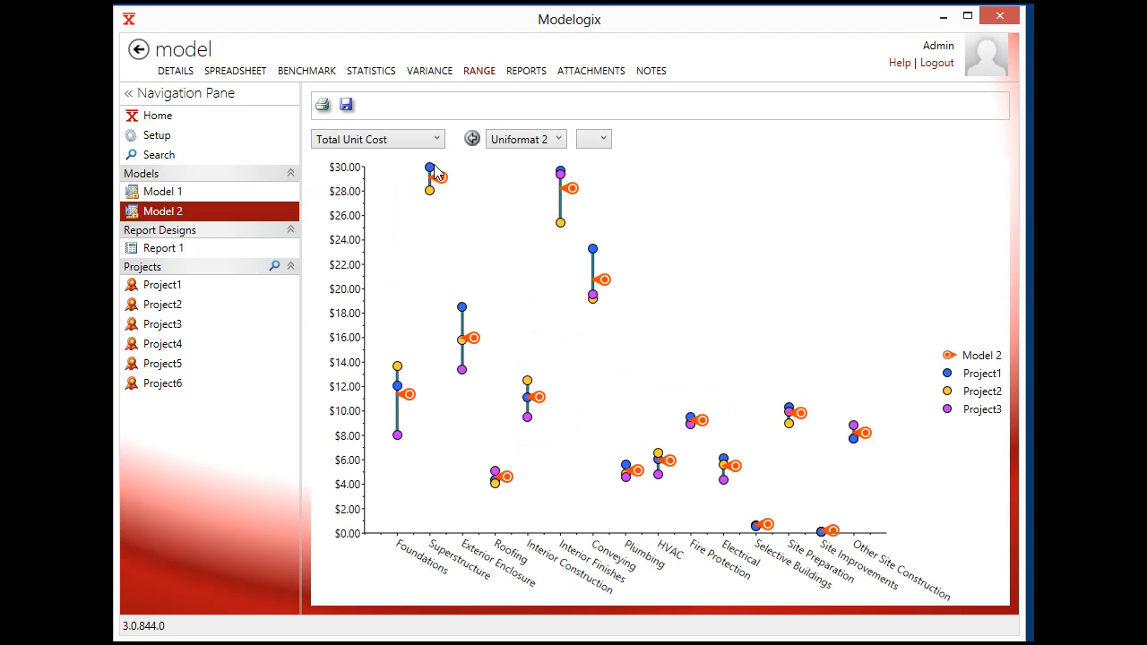
mouse_move(429, 168)
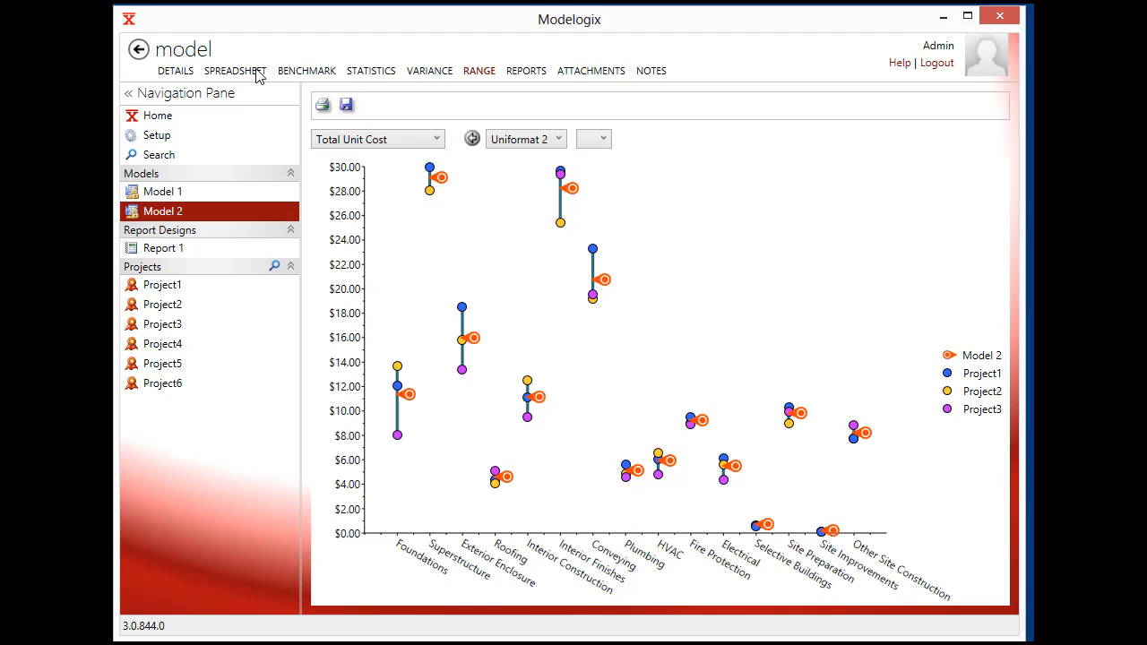
Override Model 2's G10 Site Preparation unit cost to 15.00 in the spreadsheet.
left_click(236, 71)
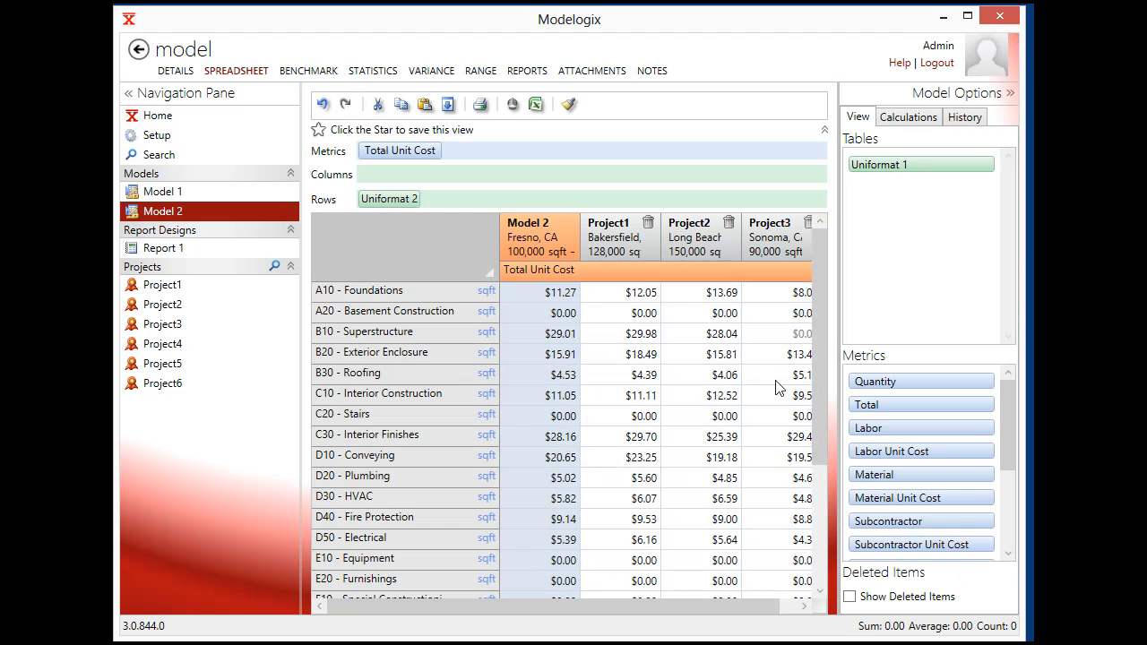
scroll("down", 3)
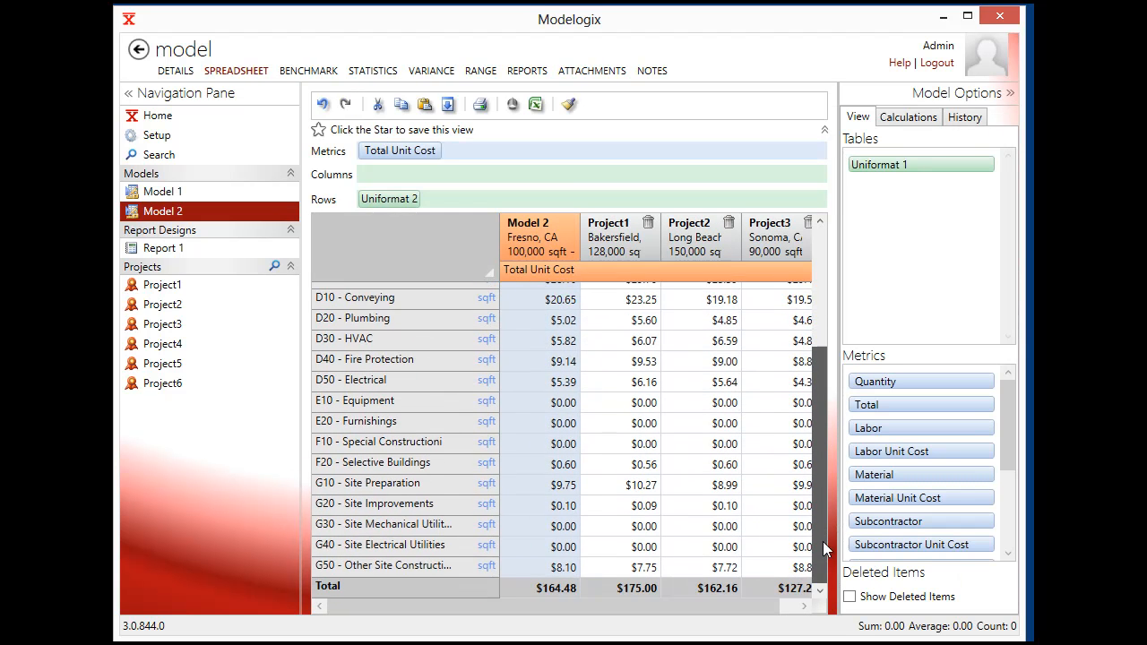
left_click(539, 484)
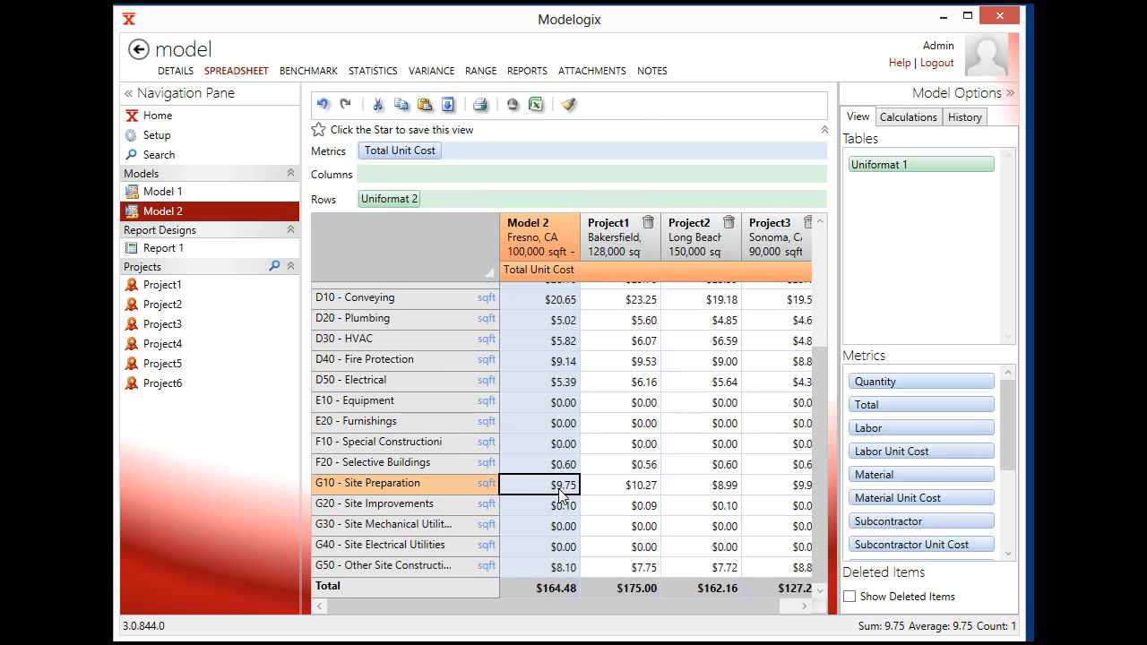
type("15.00")
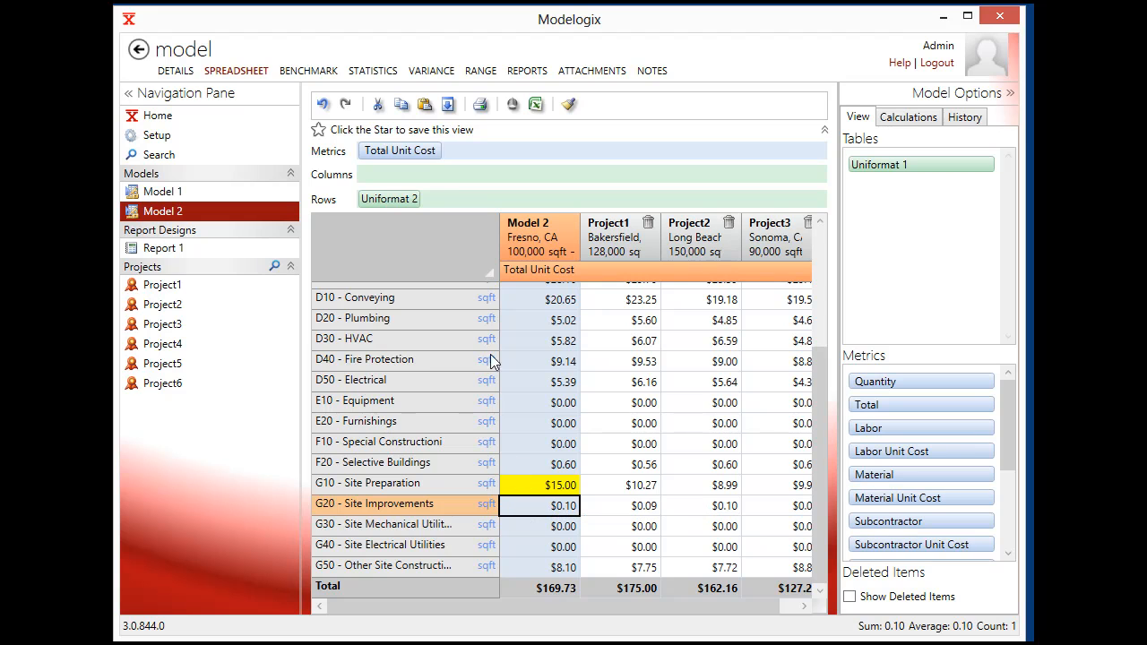
mouse_move(522, 74)
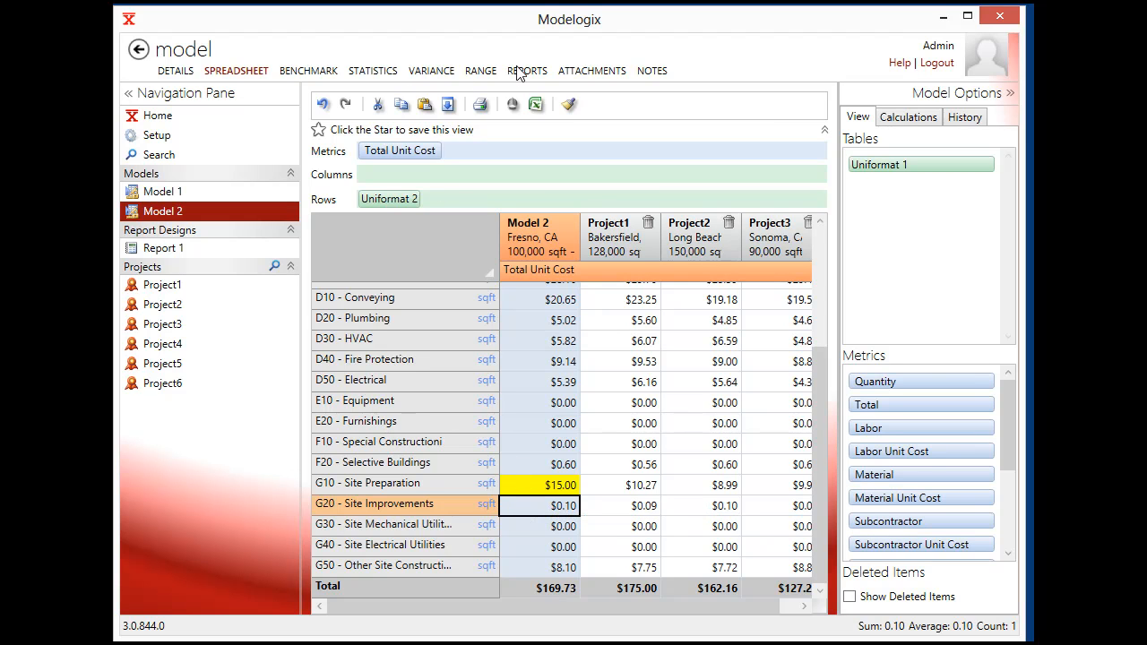
mouse_move(432, 77)
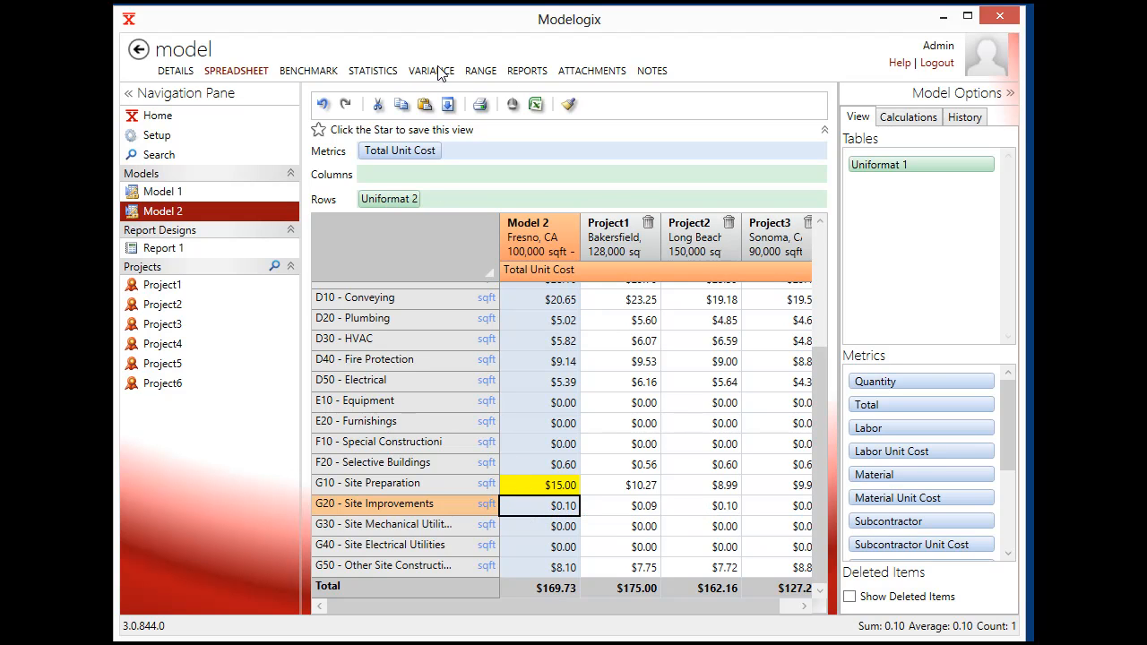
View the variance charts, then the per-element statistics table.
left_click(430, 70)
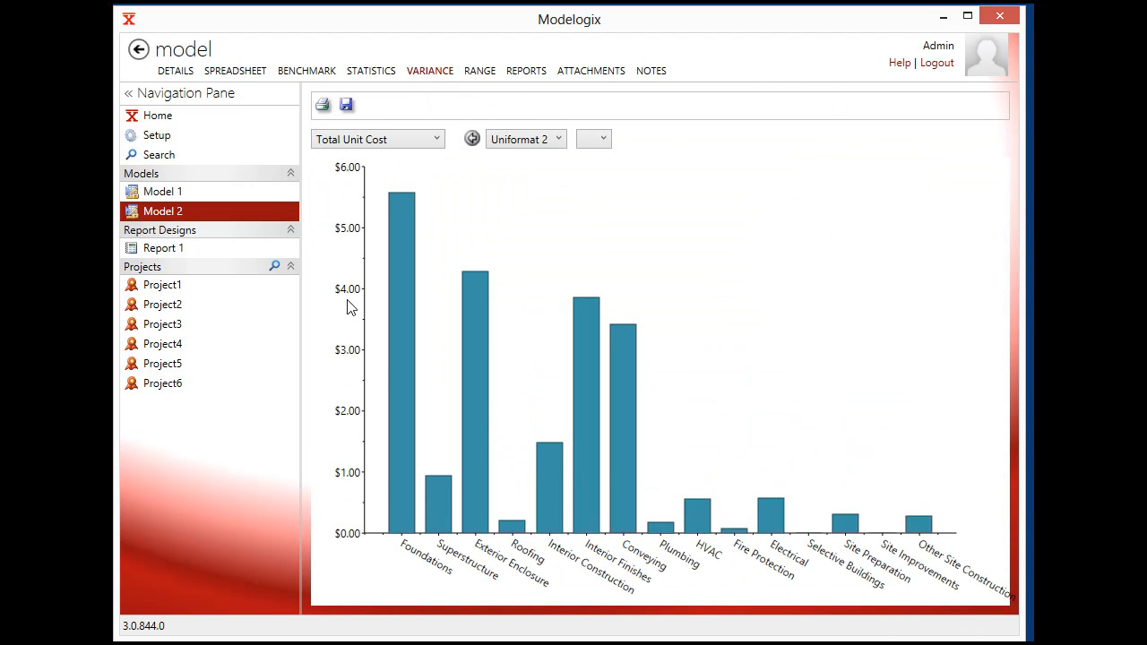
mouse_move(503, 413)
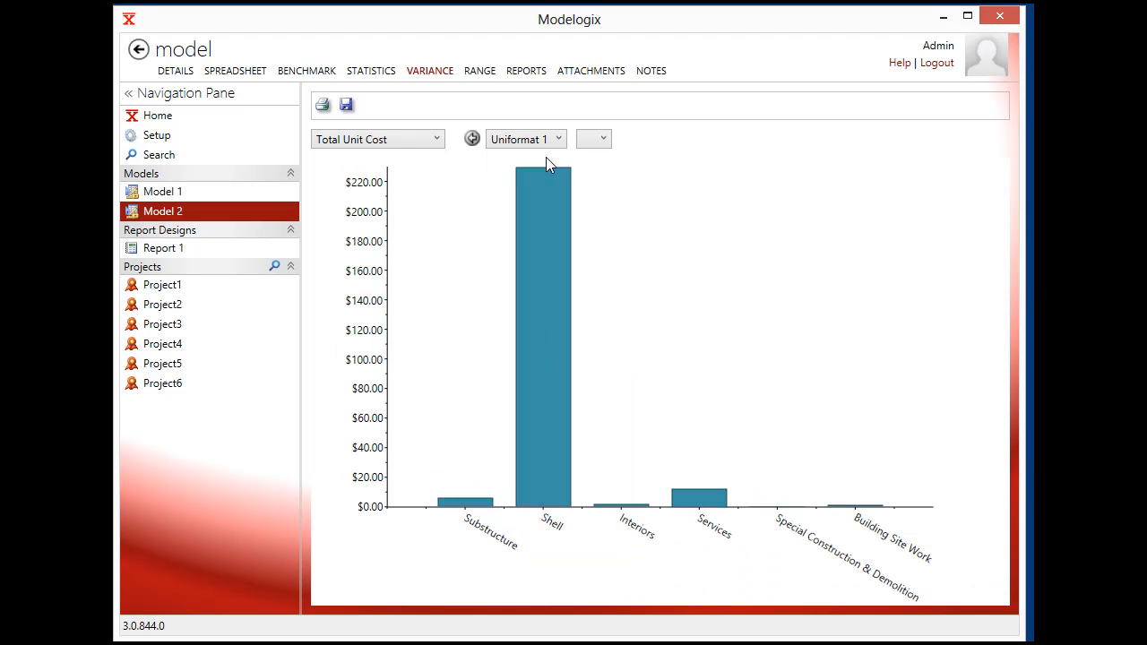
left_click(371, 71)
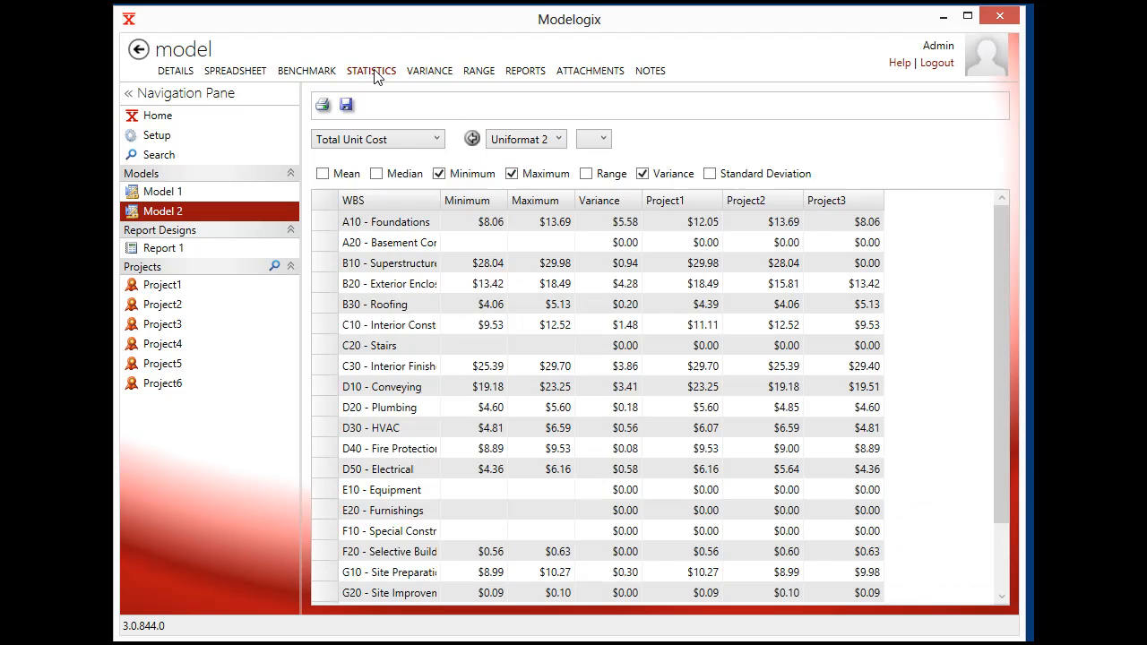
Untick the Variance checkbox in the statistics view.
left_click(642, 173)
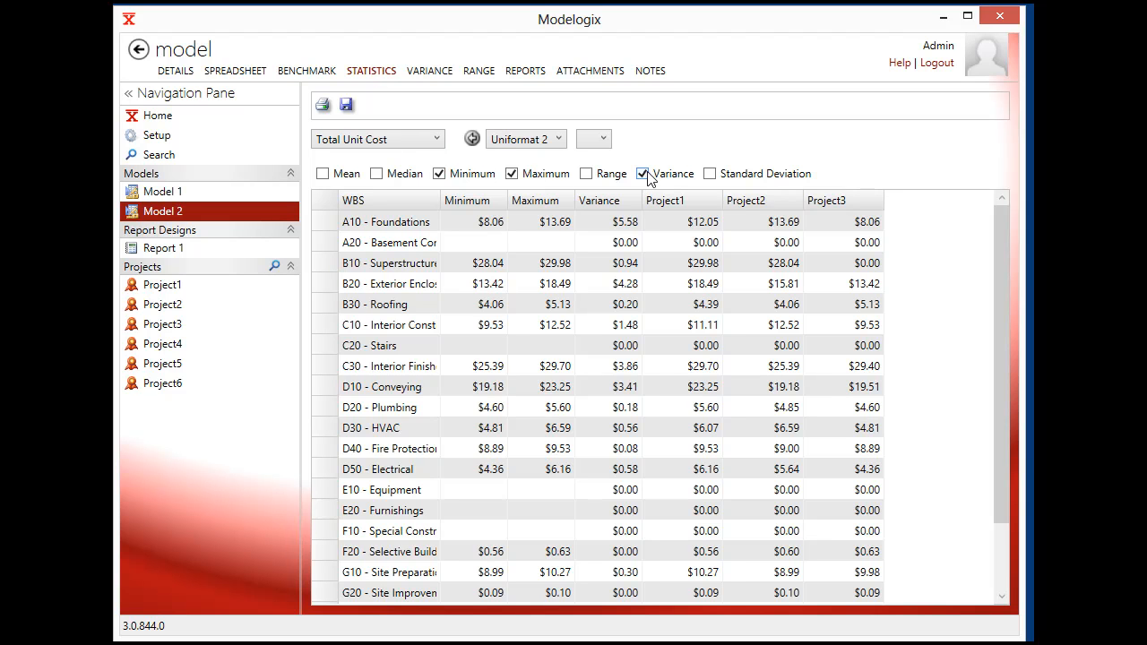
left_click(643, 173)
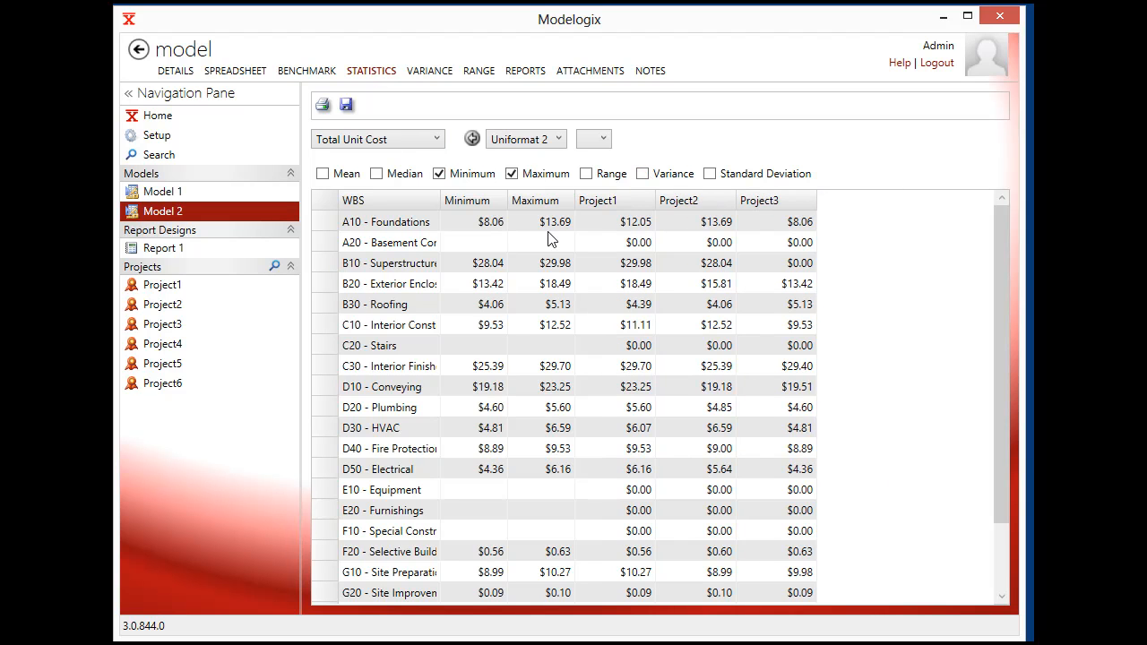
mouse_move(612, 299)
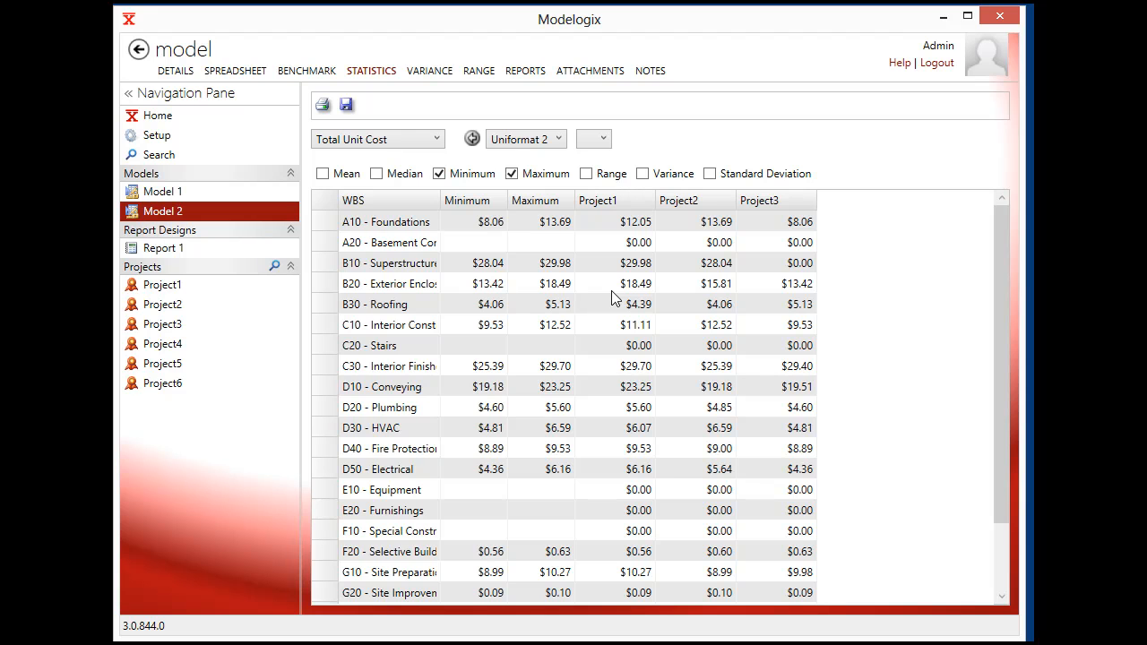